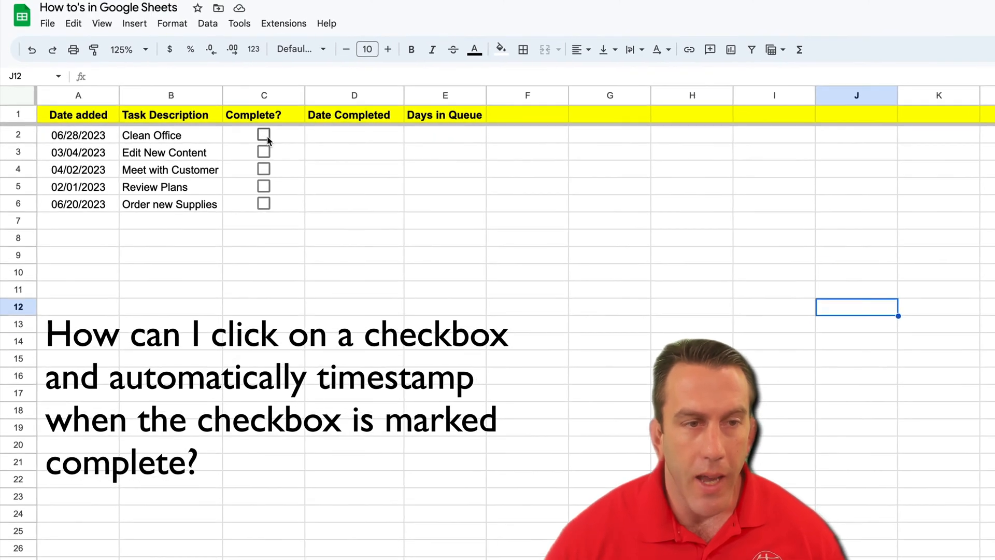
# - Hand-enter sample completion dates 07/15/2023 for Clean Office and 07/17/2023 for Edit New Content
pyautogui.click(263, 134)
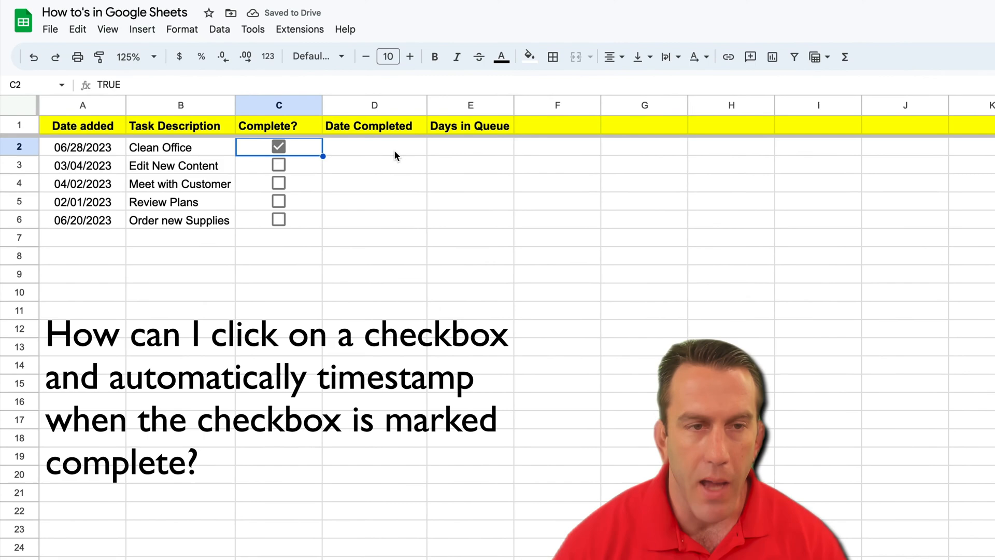
pyautogui.click(384, 191)
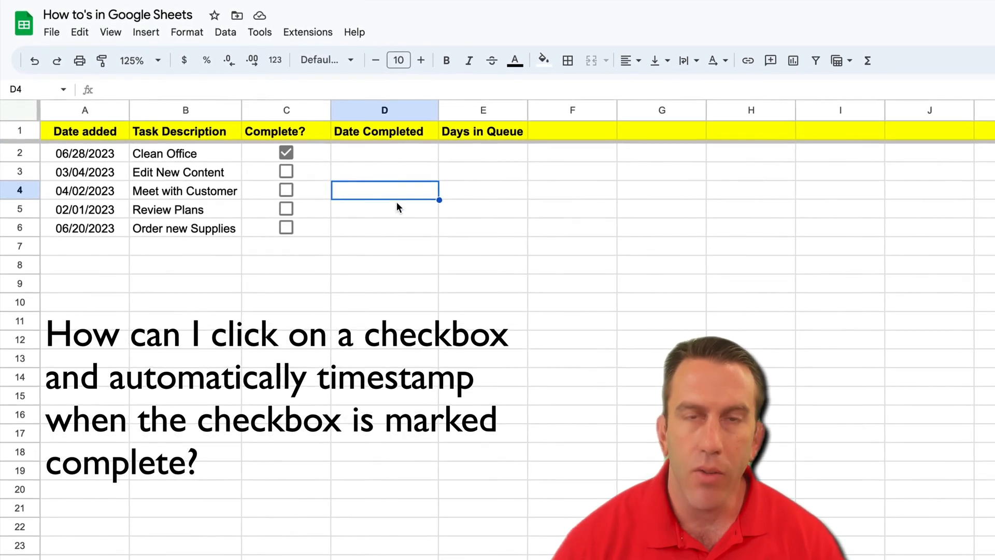
pyautogui.click(395, 274)
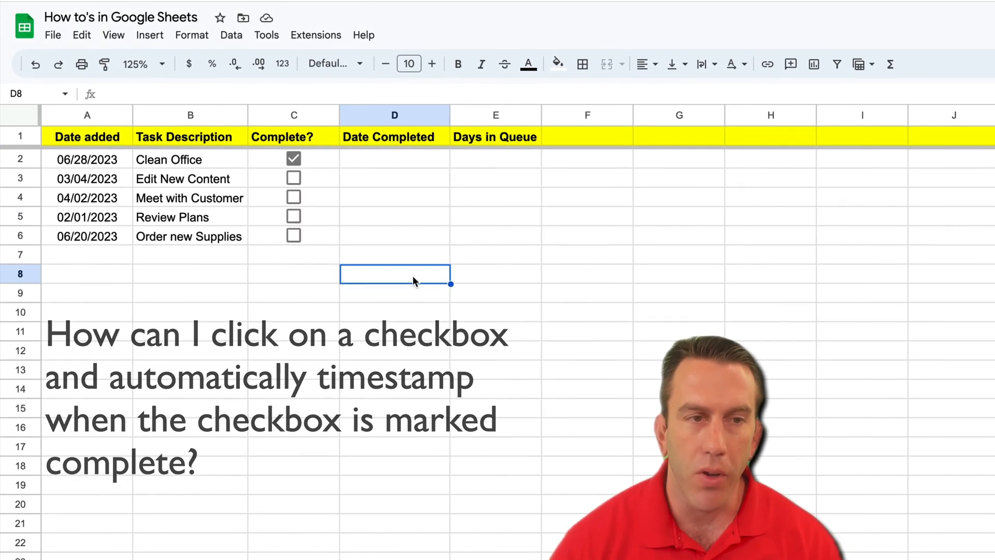
pyautogui.click(294, 159)
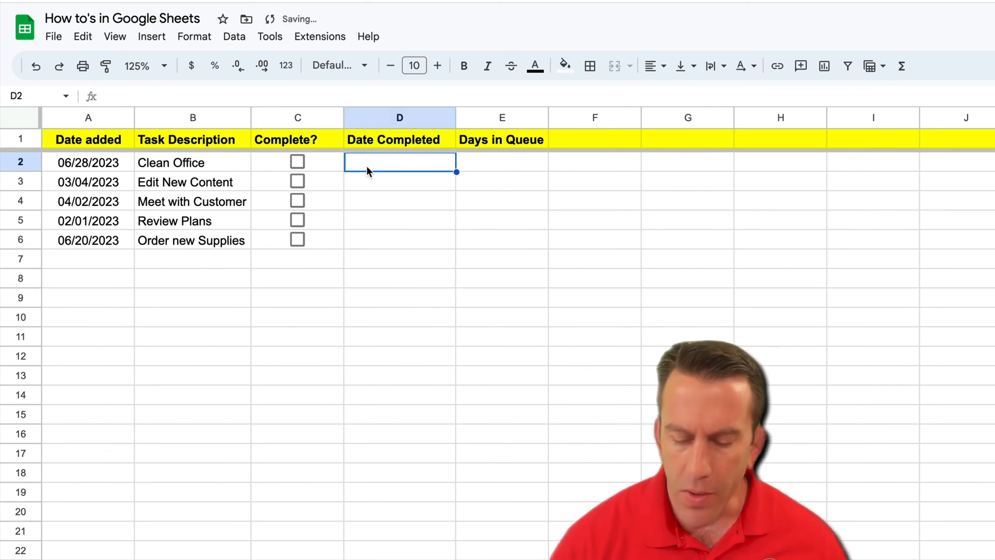
pyautogui.write('07/15/2023')
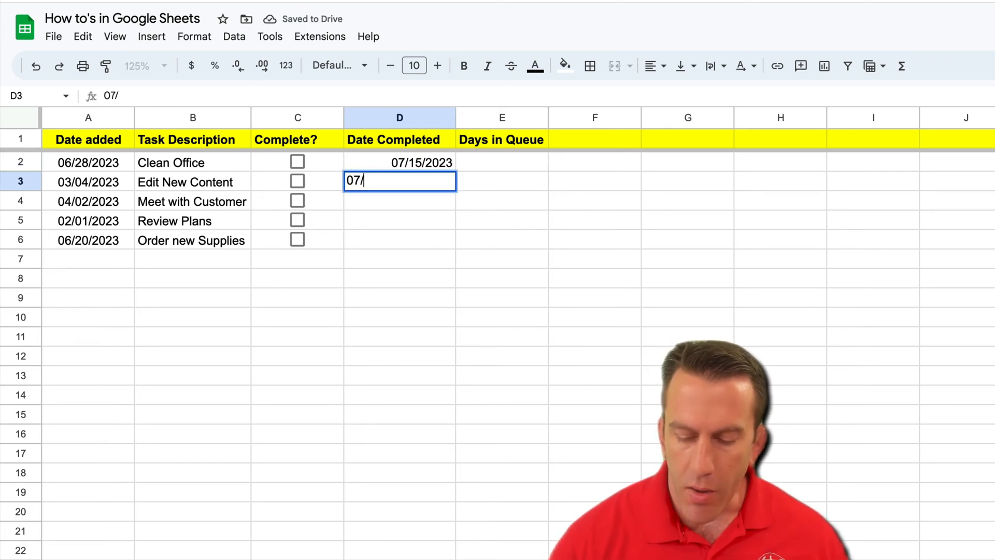
pyautogui.write('17/2023')
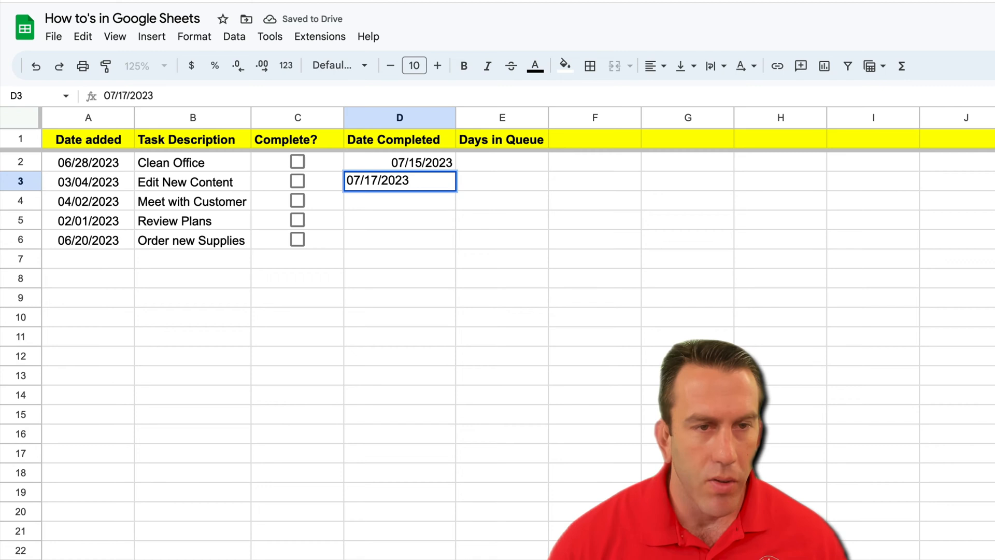
pyautogui.click(595, 258)
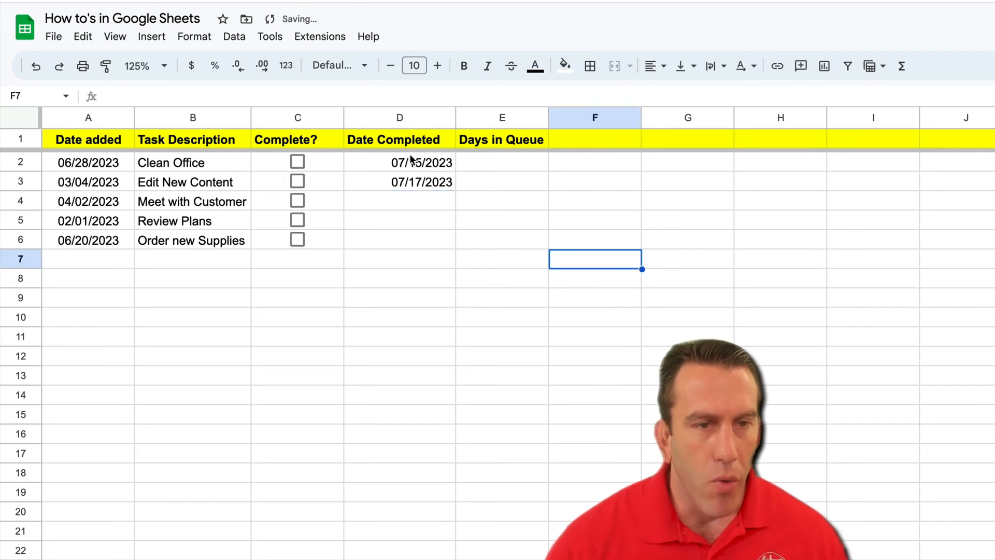
pyautogui.click(399, 161)
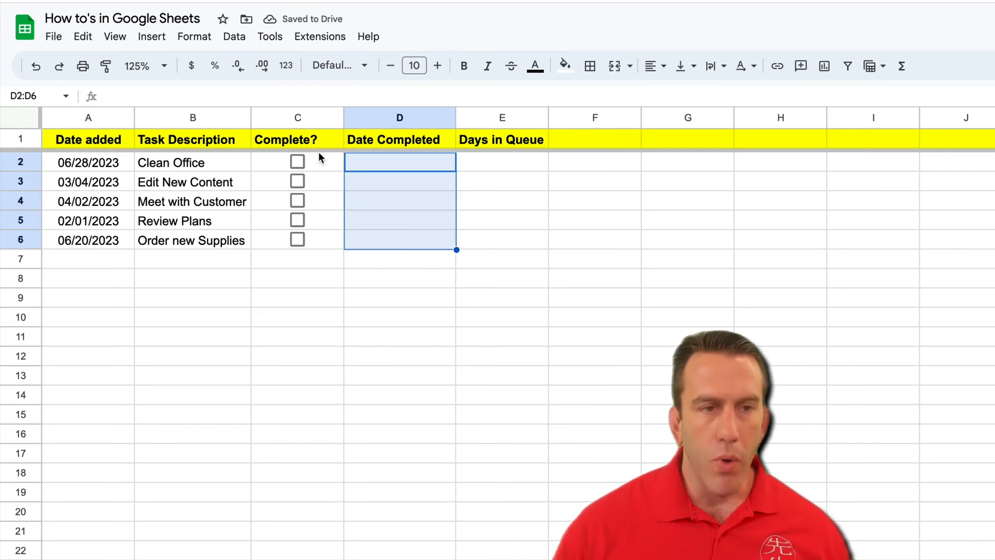
# - Toggle Clean Office's Complete? checkbox on and off, leaving the date cell empty
pyautogui.click(297, 161)
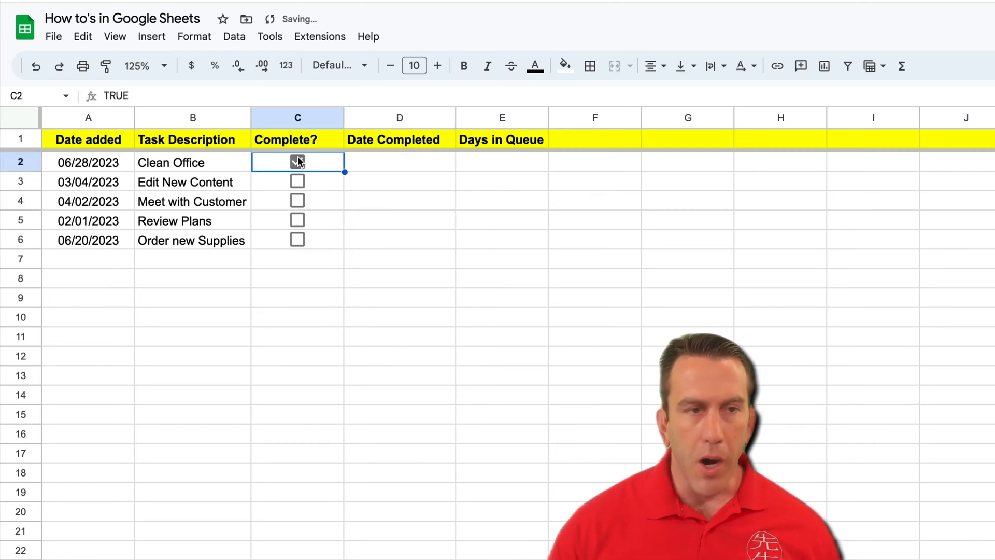
pyautogui.click(298, 161)
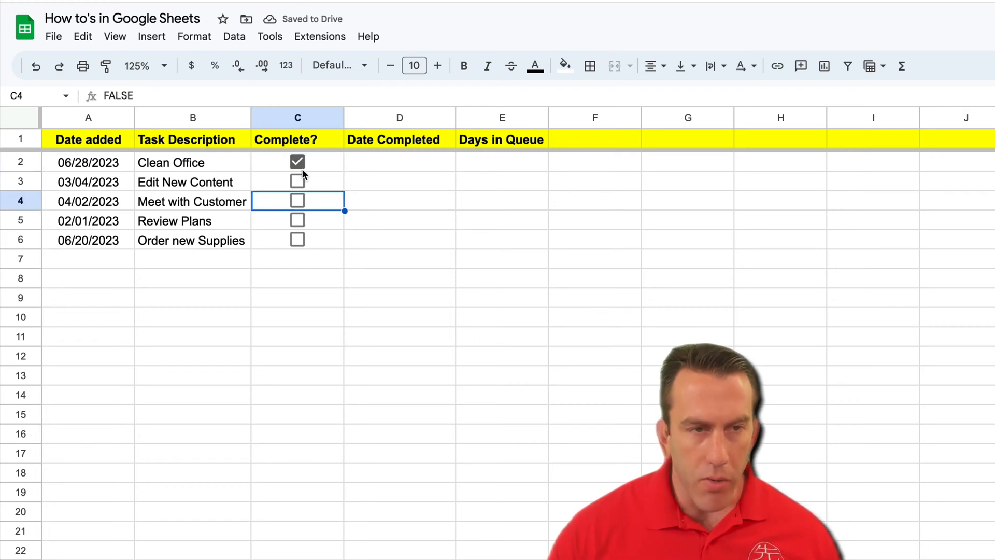
pyautogui.click(298, 162)
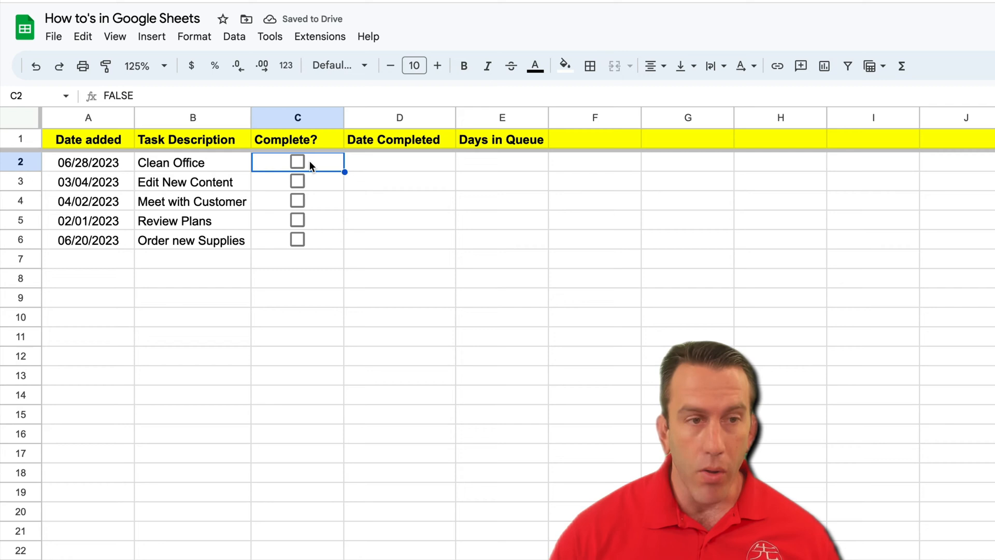
pyautogui.click(297, 162)
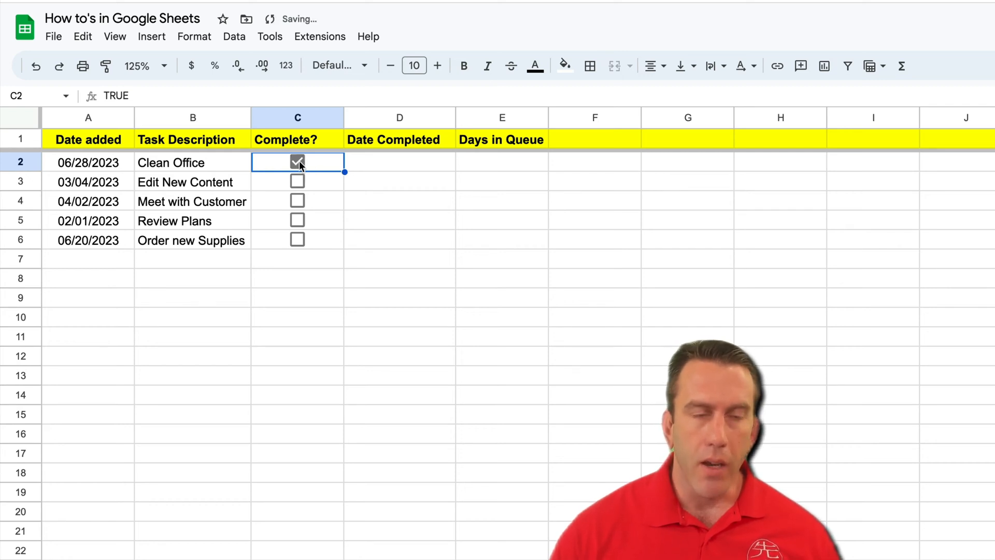
pyautogui.moveTo(373, 207)
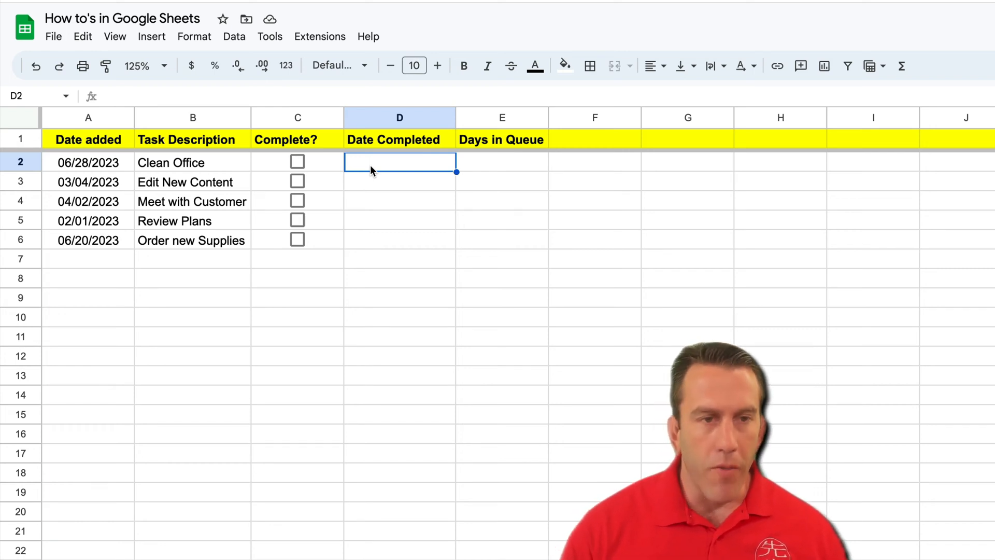
# - Start D2 as =IFS(C2=FALSE,"", so an unticked task returns blank
pyautogui.write('=')
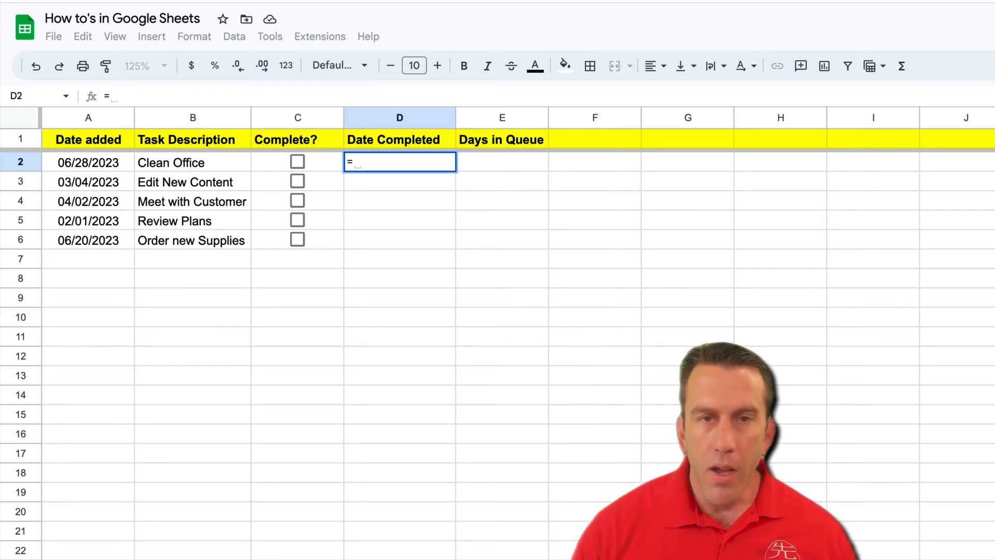
pyautogui.write('IFS(')
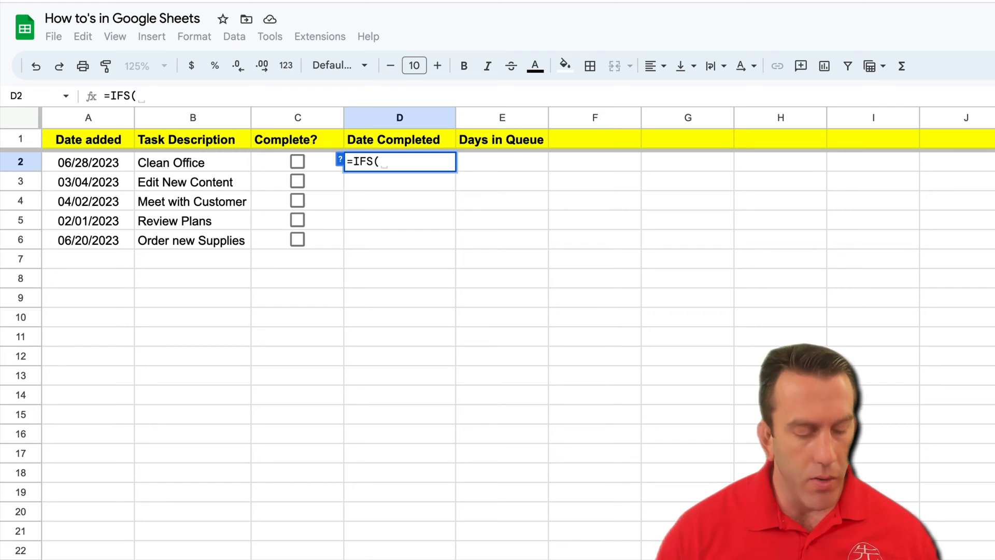
pyautogui.write('C')
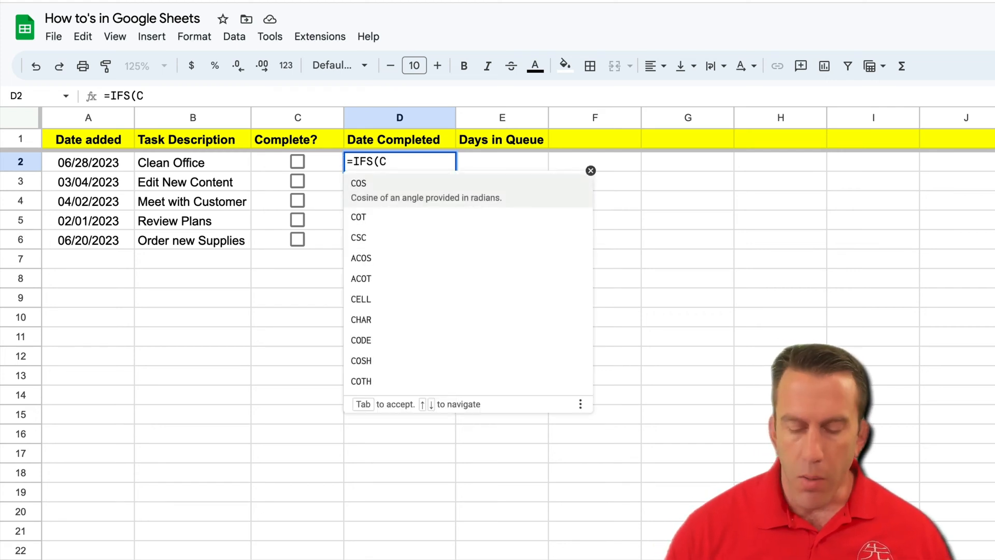
pyautogui.write('2')
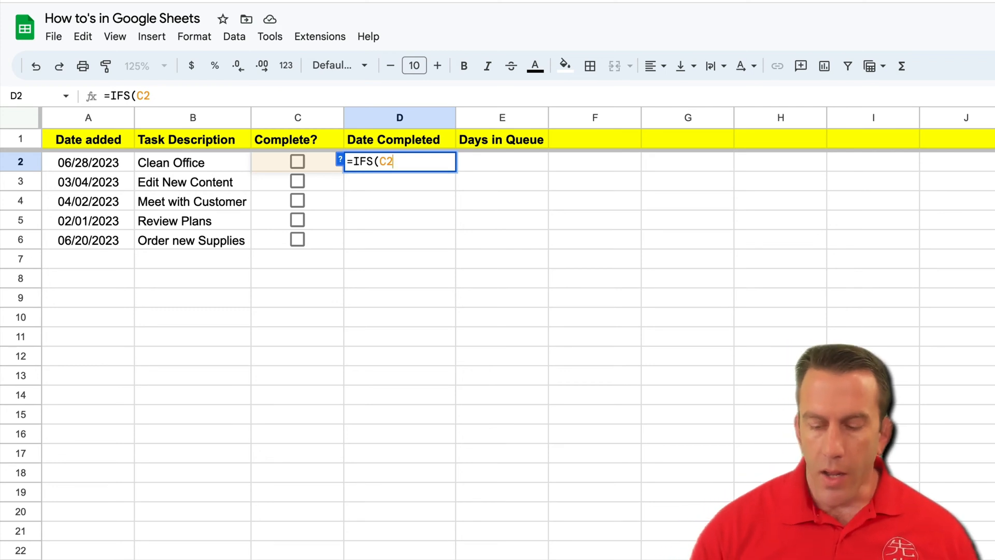
pyautogui.write('=')
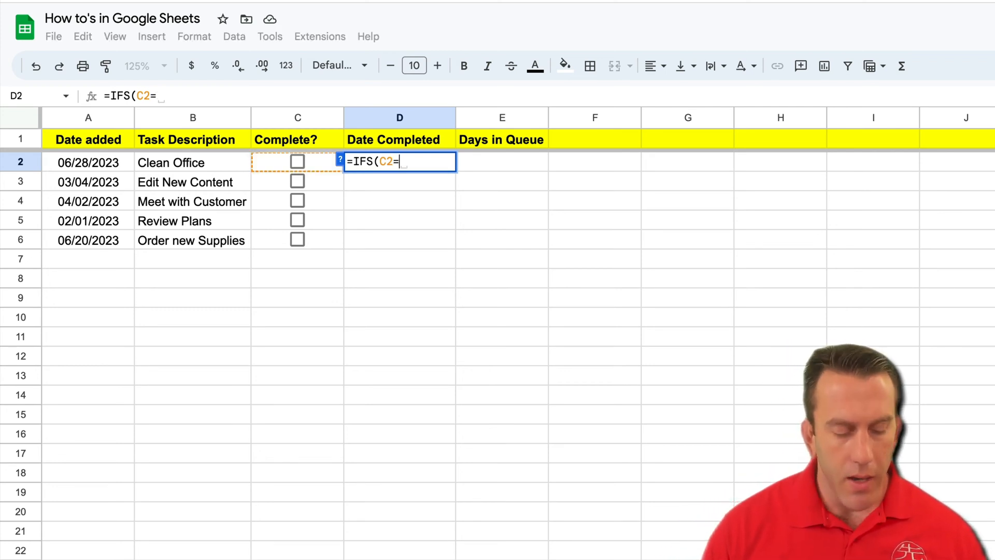
pyautogui.write('FALSE')
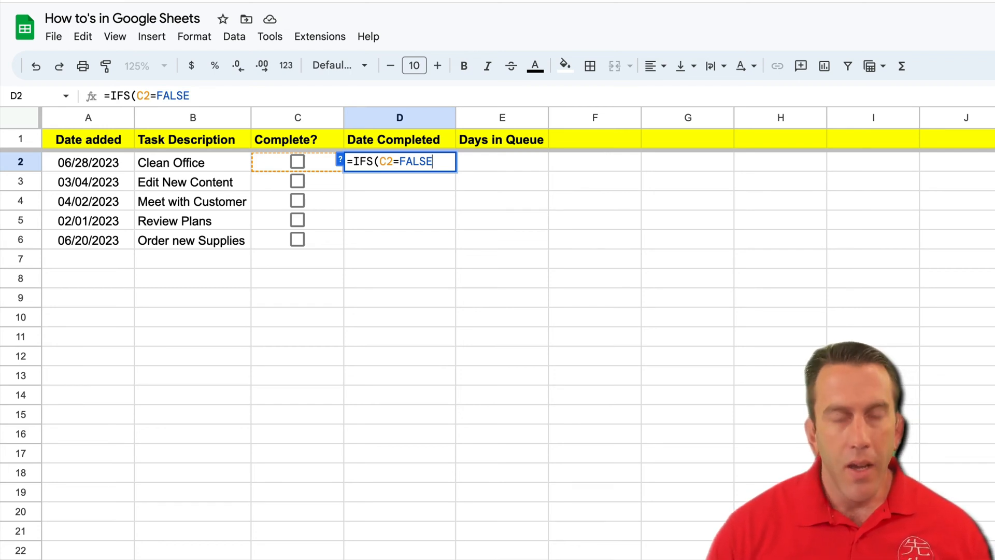
pyautogui.write(',')
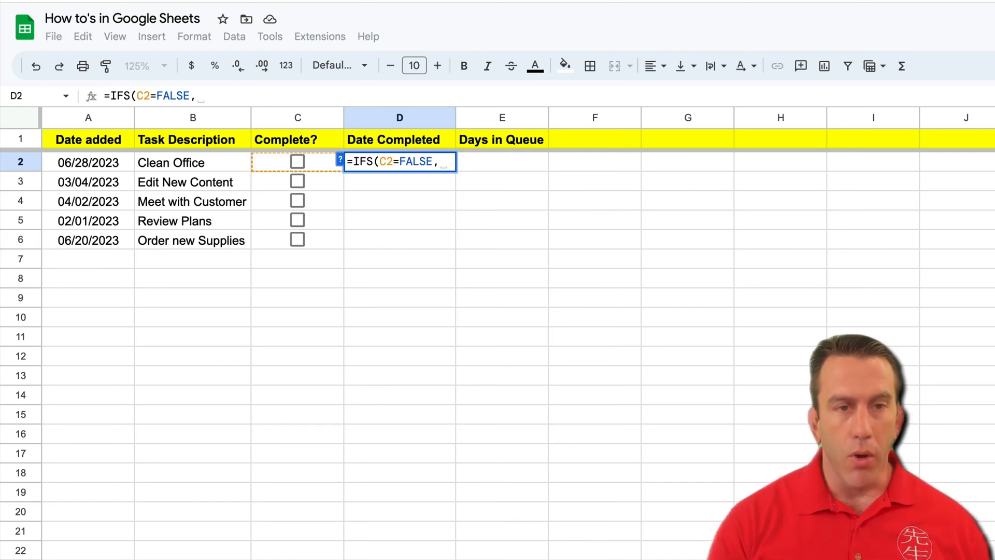
pyautogui.write('""')
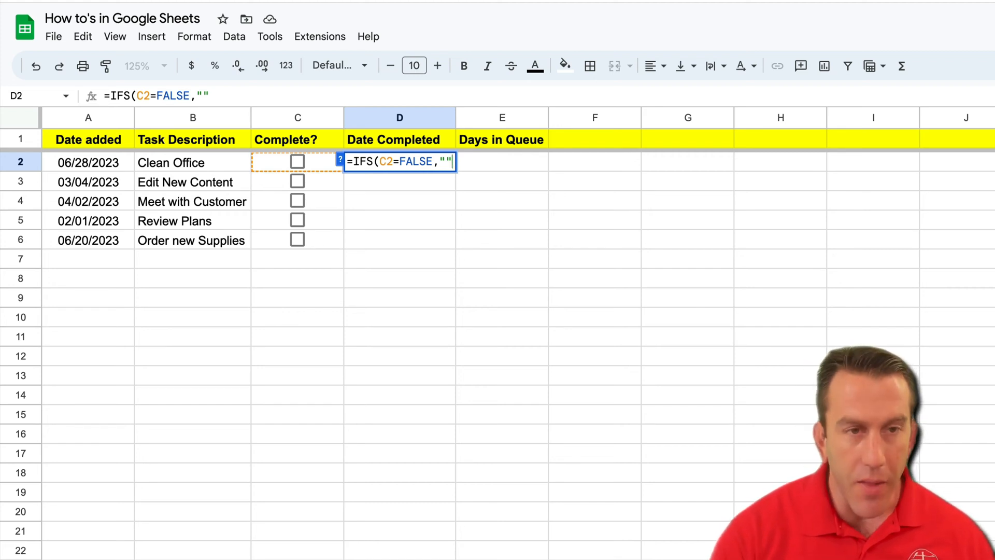
pyautogui.write(',')
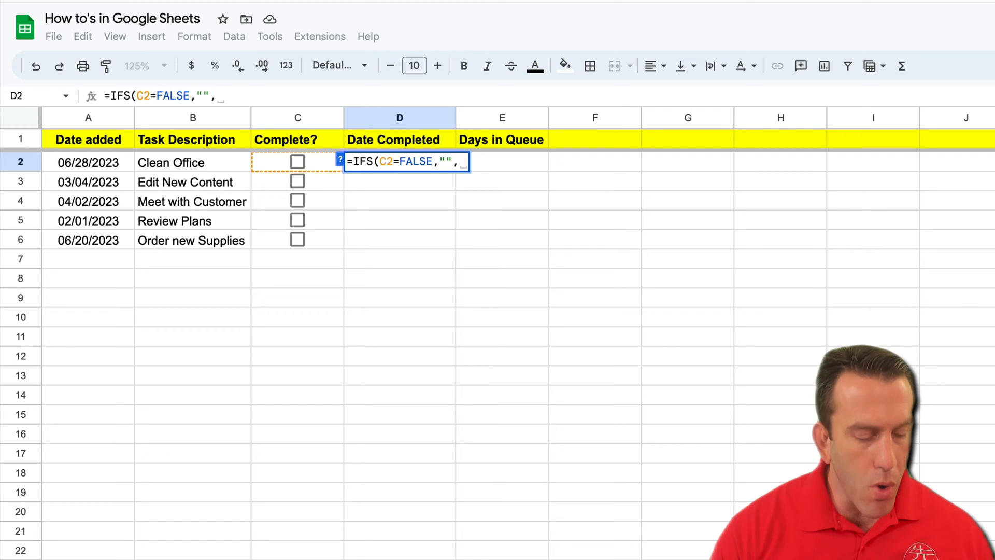
# - Complete the formula as =IFS(C2=FALSE,"",D2="",NOW(),TRUE,D2) and enter it
pyautogui.write('D')
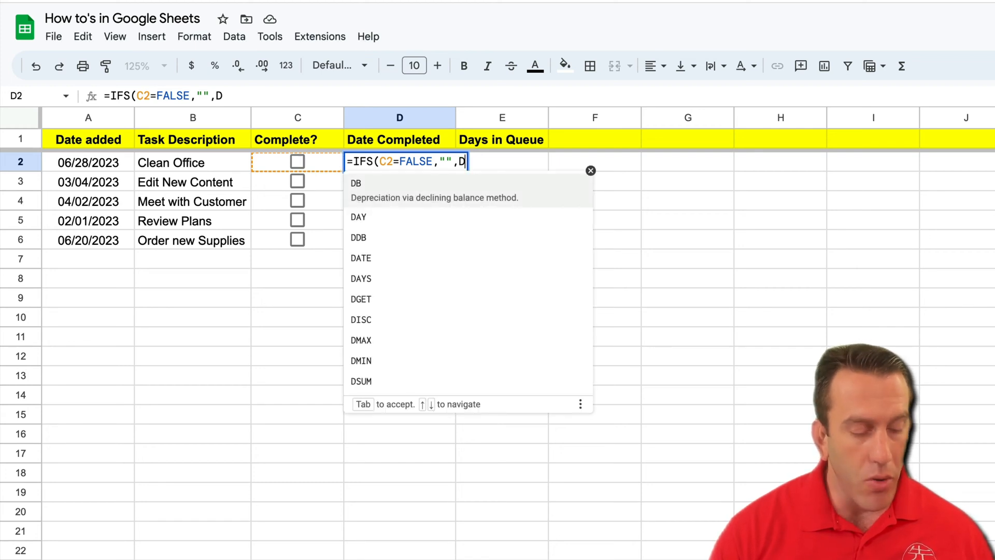
pyautogui.write('2')
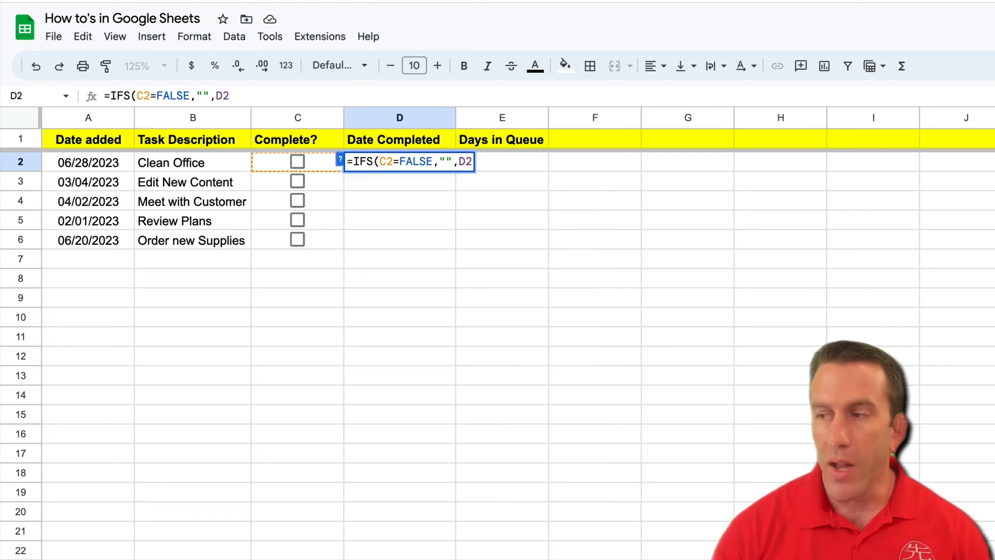
pyautogui.write('=')
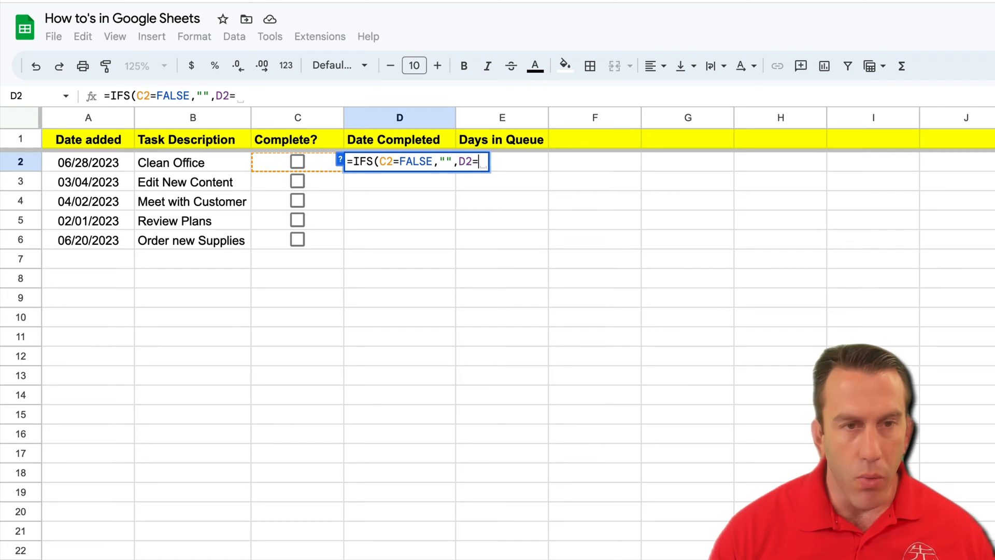
pyautogui.write('""')
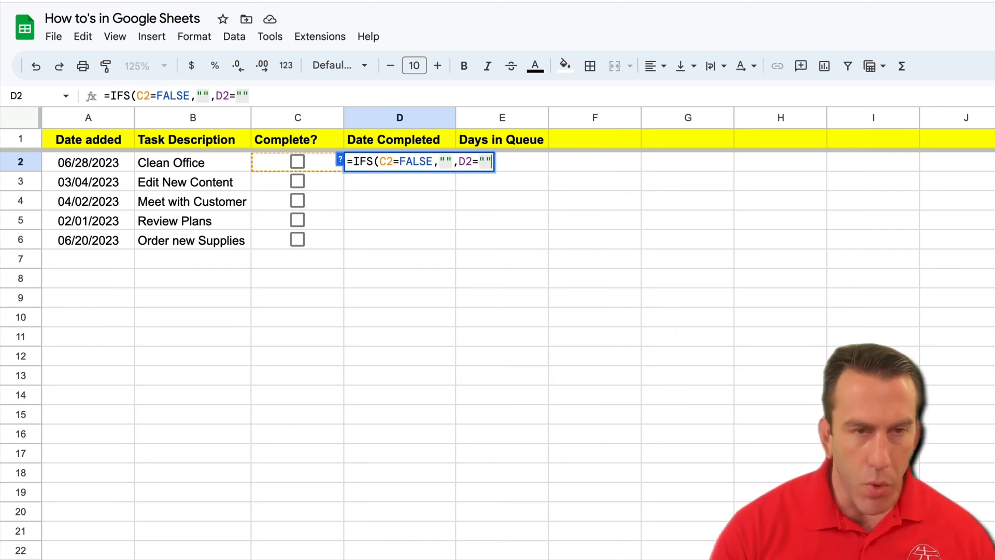
pyautogui.write('NOW')
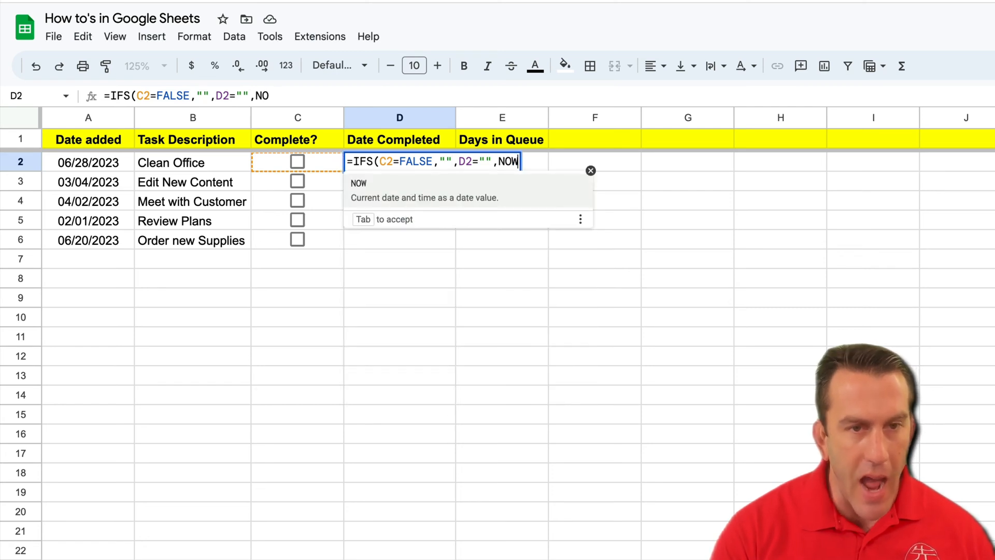
pyautogui.write('(')
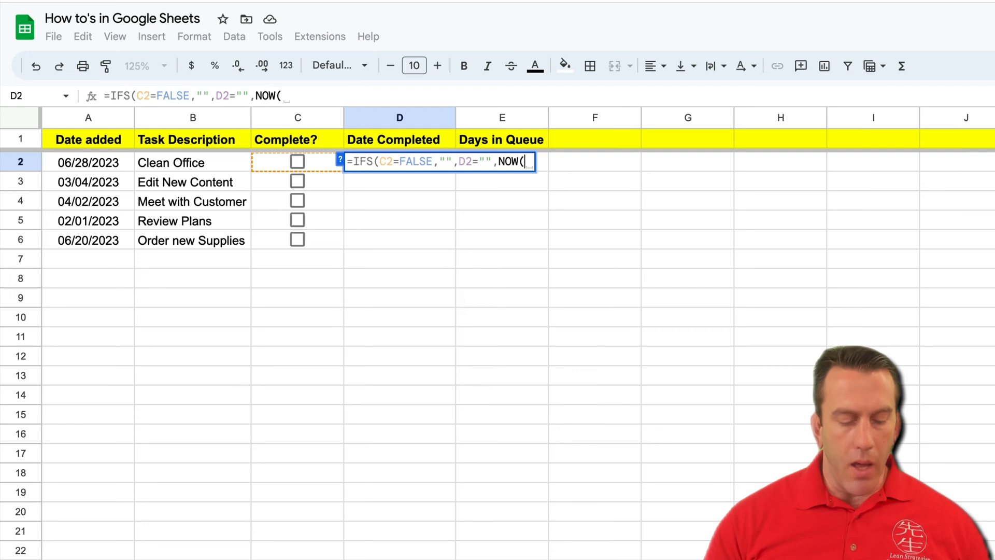
pyautogui.write(')')
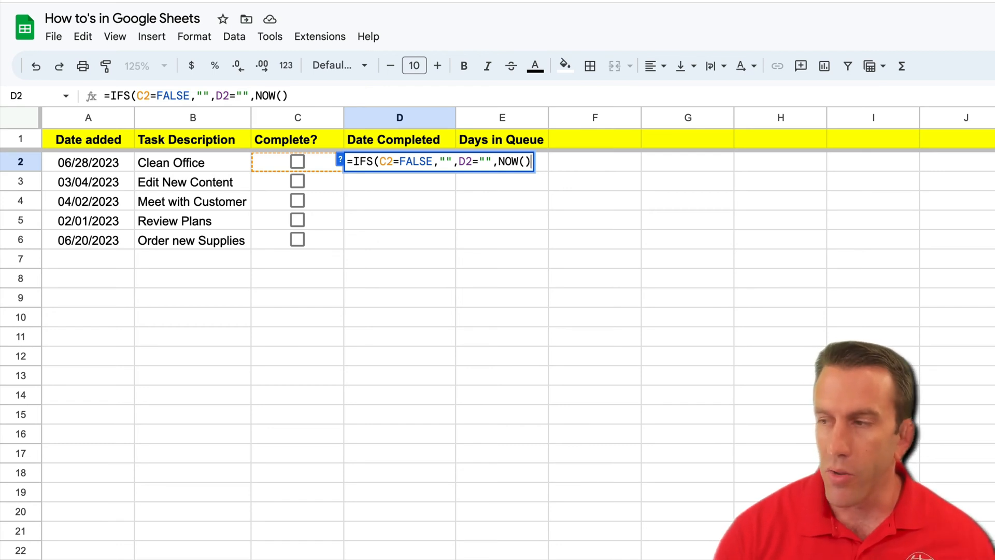
pyautogui.write(',')
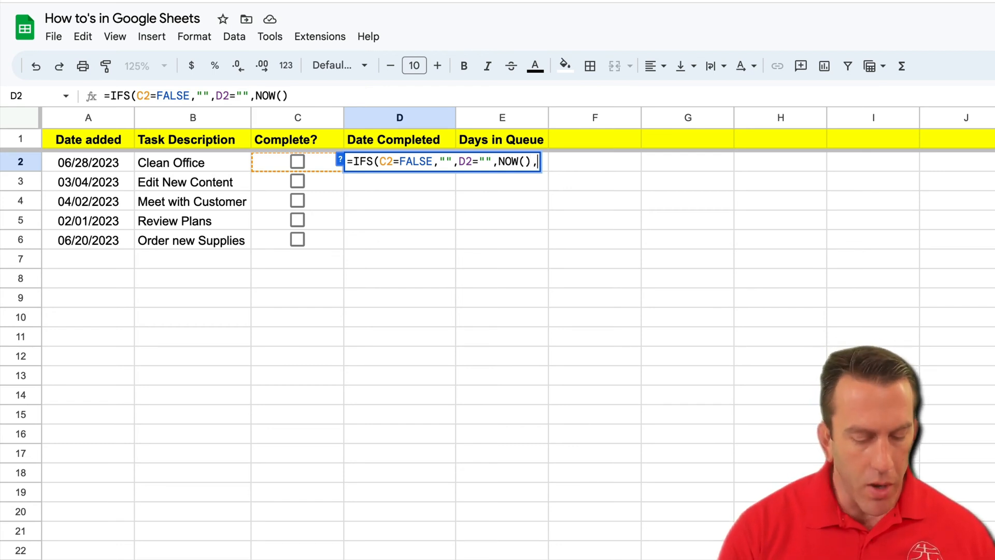
pyautogui.write(',TRUE')
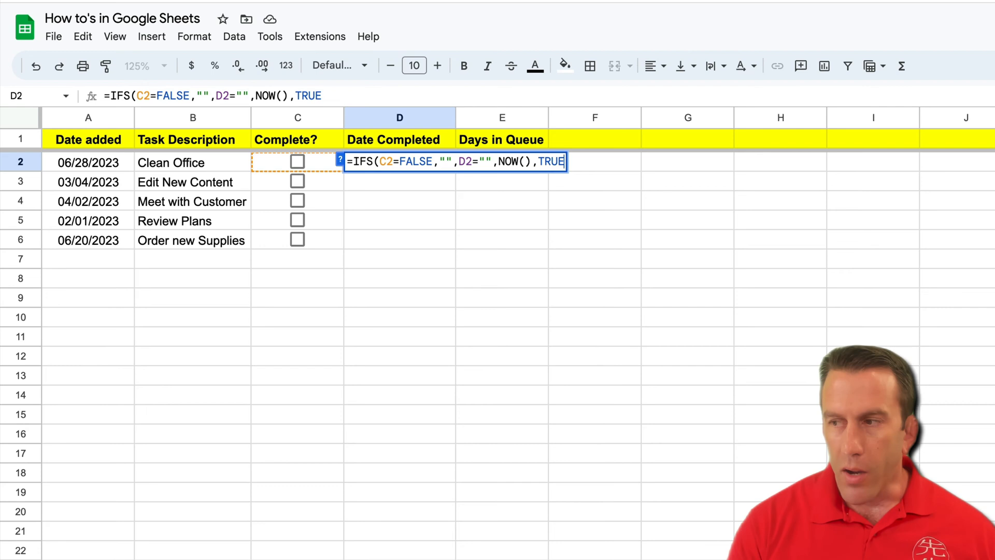
pyautogui.write(',')
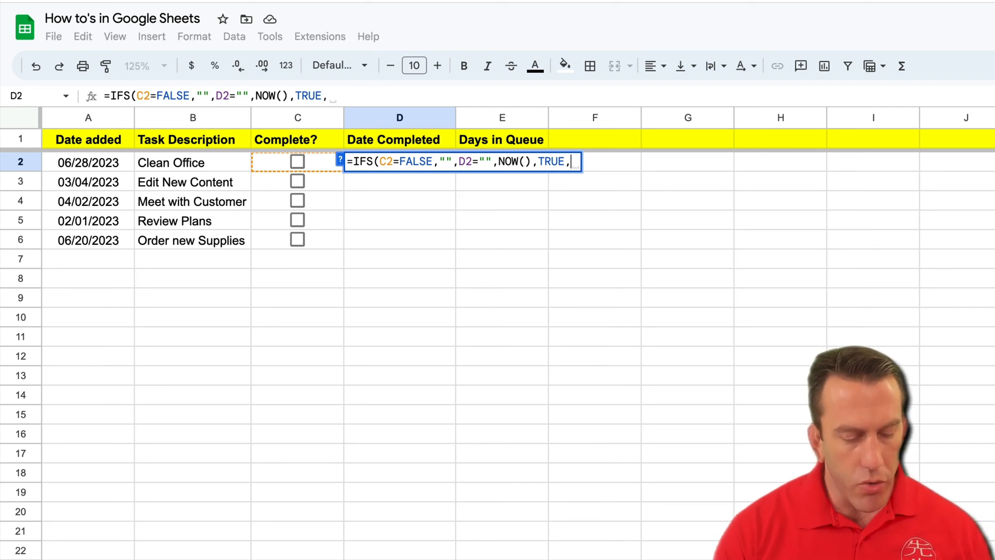
pyautogui.write('D')
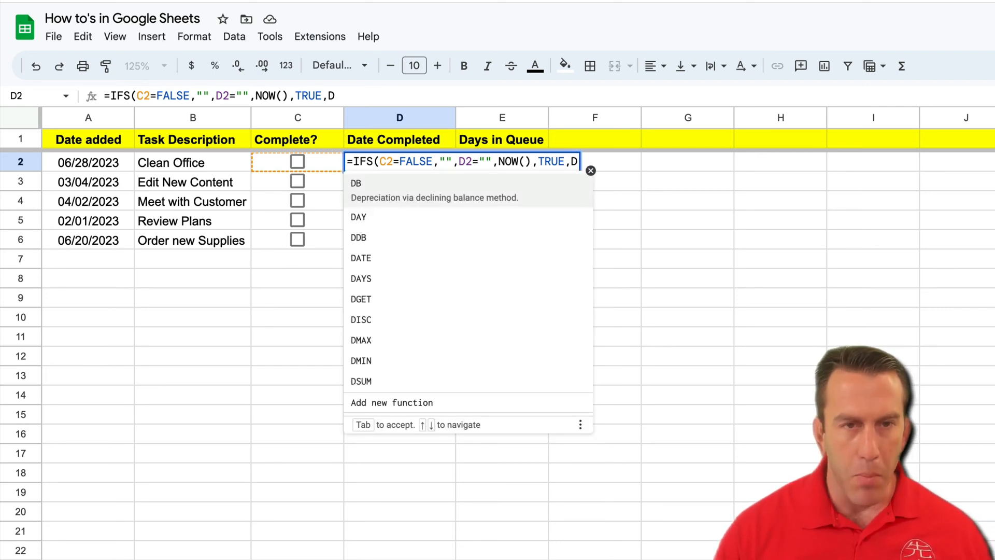
pyautogui.write('2')
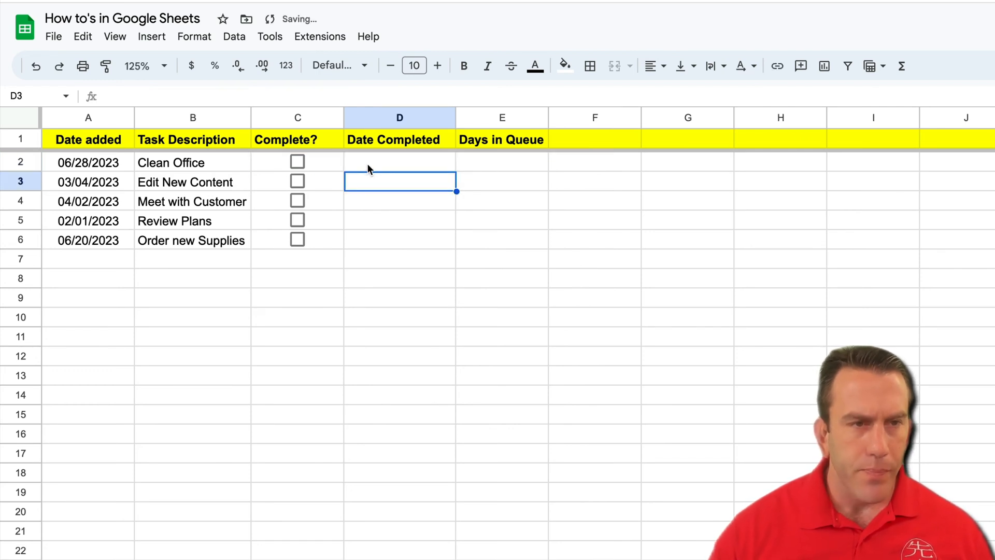
pyautogui.click(399, 162)
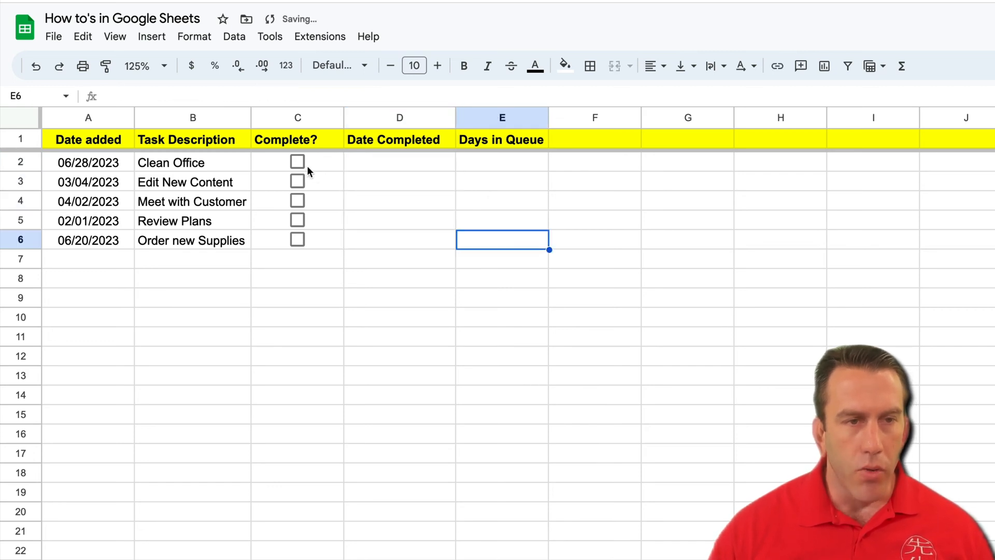
# - Tick Clean Office and inspect the circular-dependency #REF! error in Date Completed
pyautogui.click(298, 162)
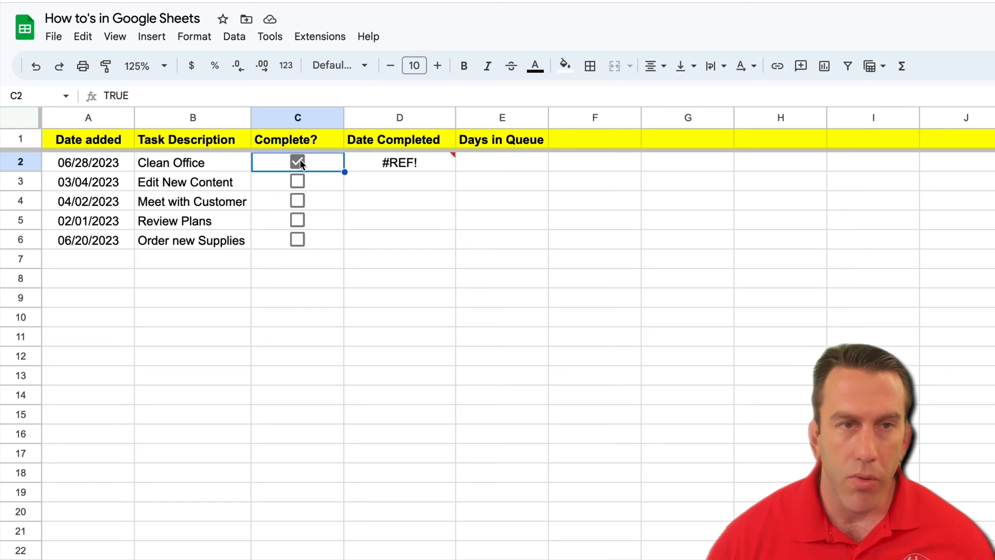
pyautogui.click(399, 163)
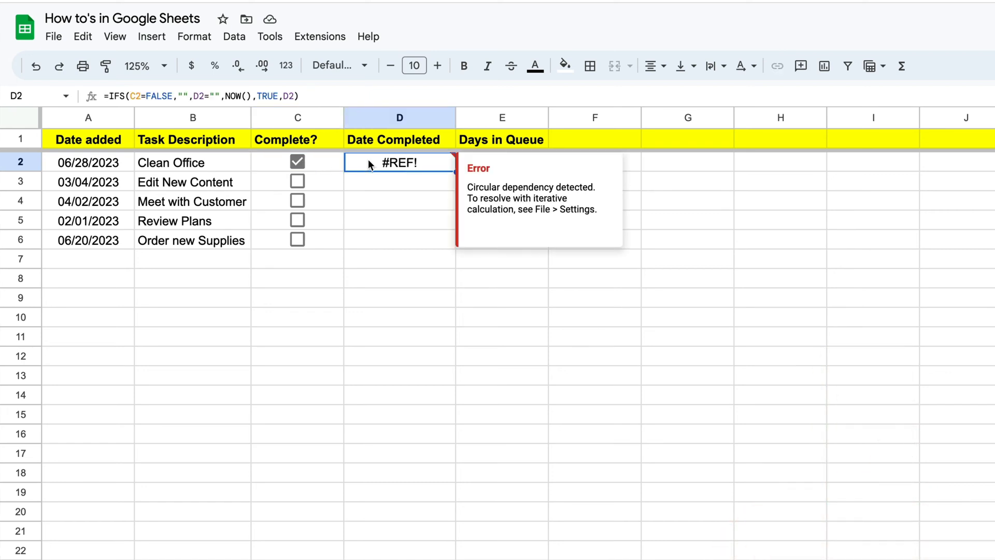
# - Turn Iterative calculation On in the spreadsheet's Calculation settings and save
pyautogui.click(53, 36)
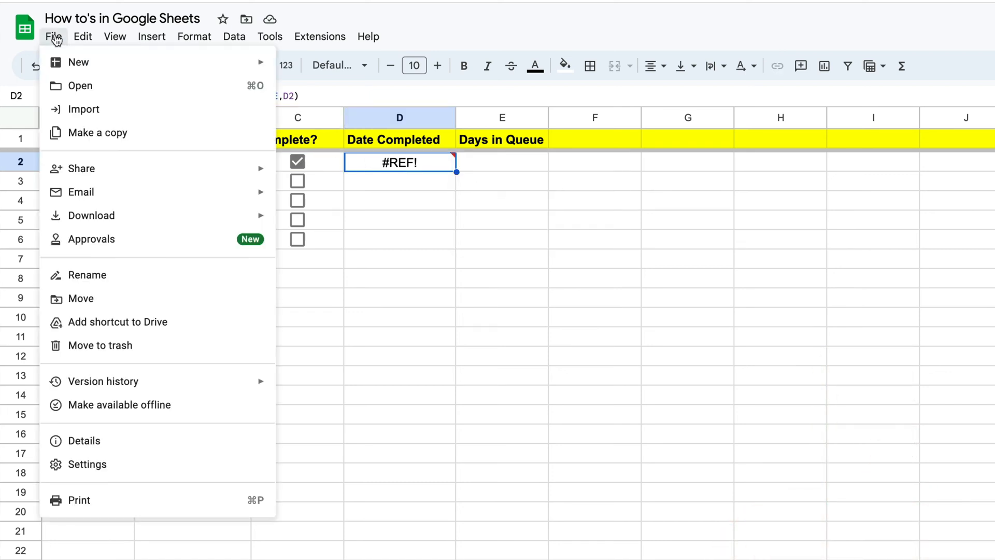
pyautogui.click(86, 464)
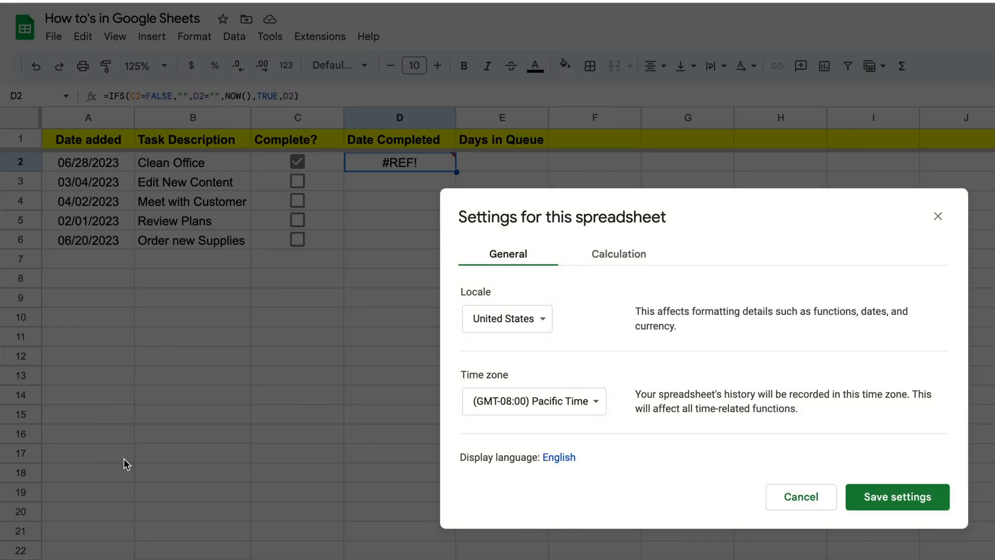
pyautogui.click(618, 254)
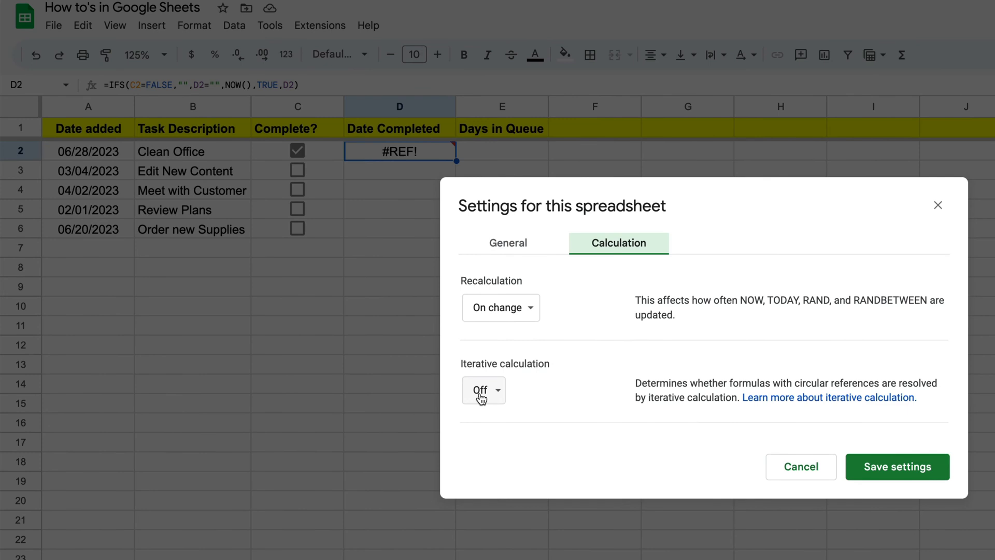
pyautogui.click(482, 390)
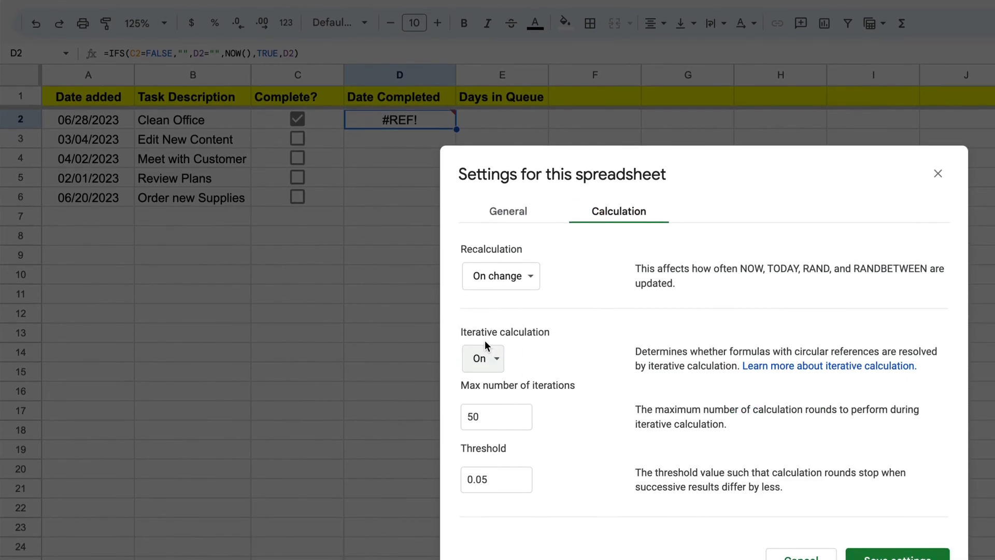
pyautogui.scroll(-3)
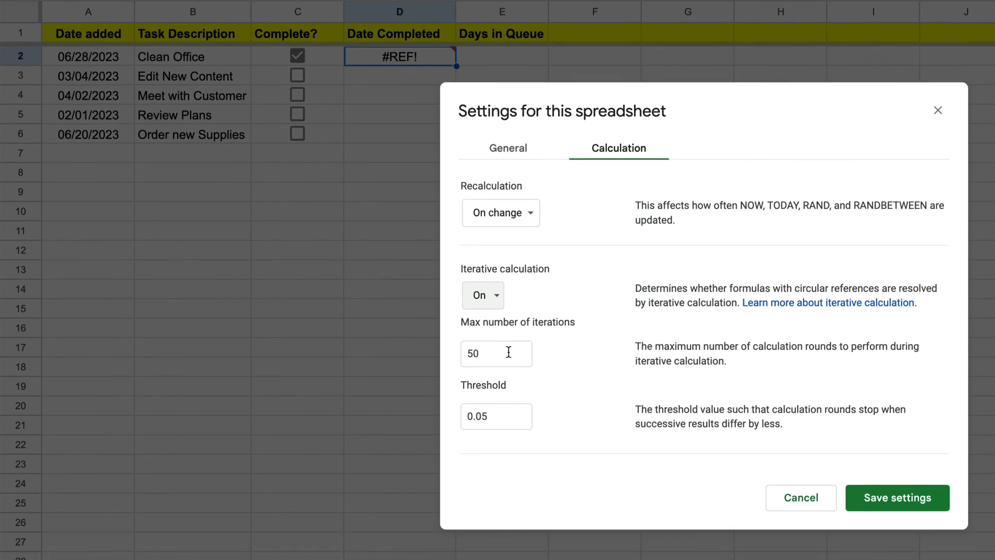
pyautogui.click(896, 496)
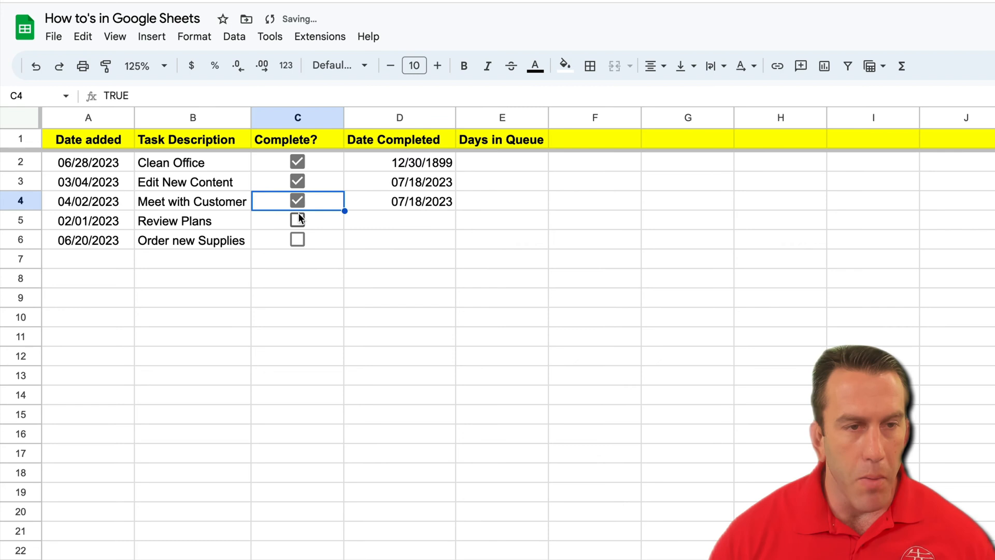
# - Untick the sample tasks and select the whole Date Completed column
pyautogui.click(297, 239)
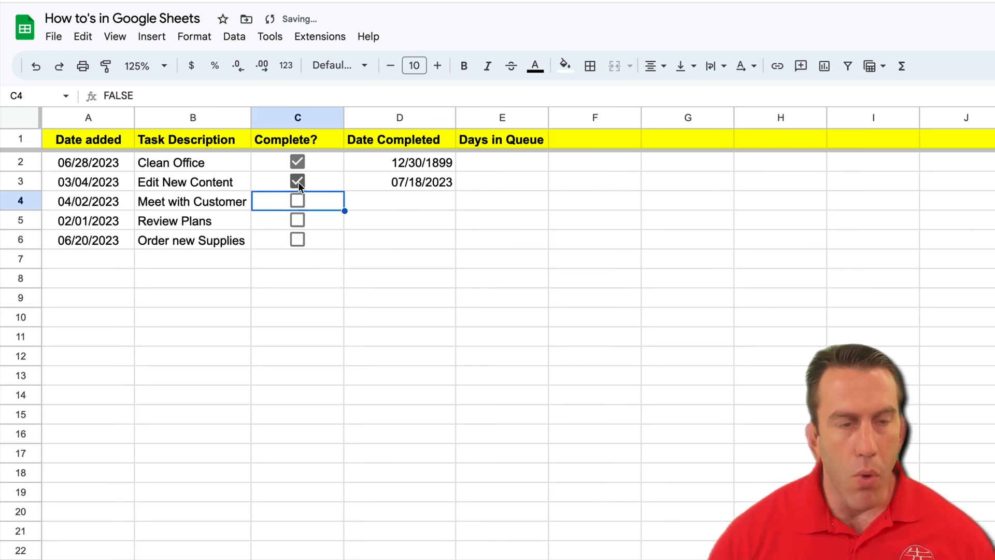
pyautogui.click(399, 200)
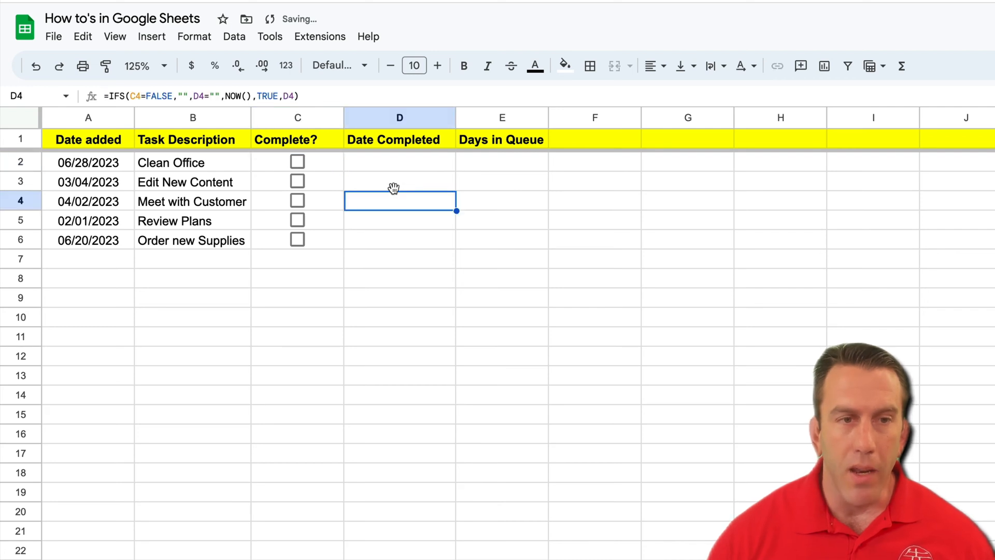
pyautogui.click(399, 162)
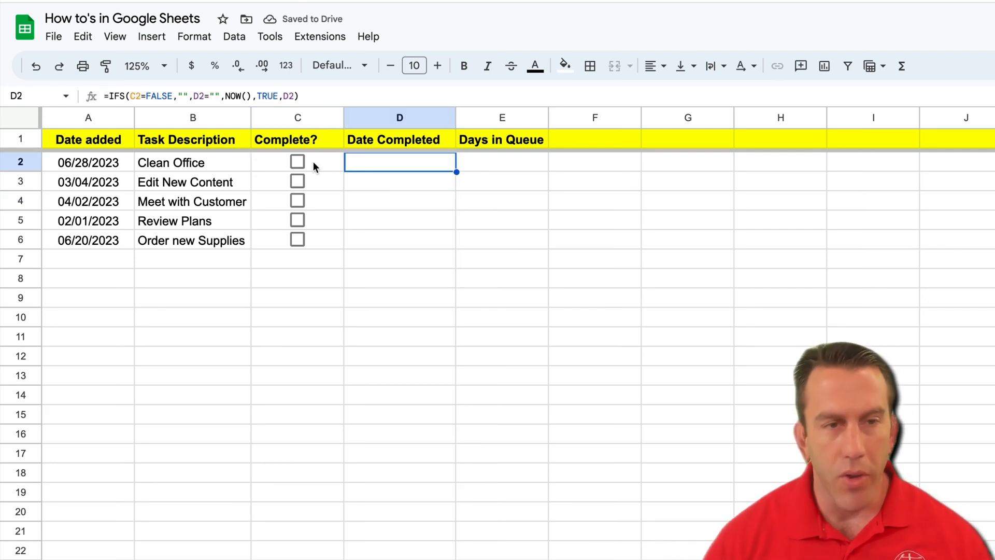
pyautogui.click(399, 118)
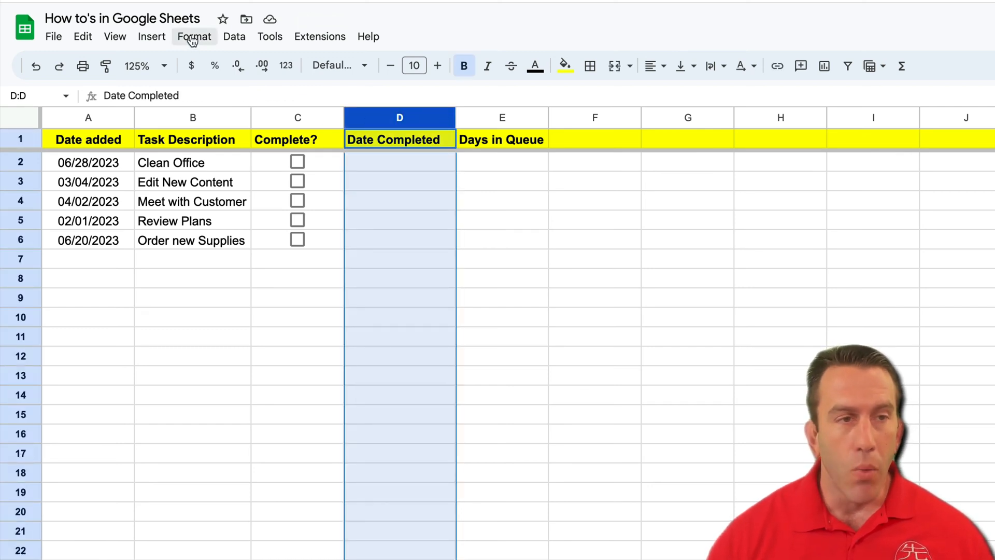
# - Apply Date time format to column D and tick all tasks so each gets a timestamp
pyautogui.click(193, 36)
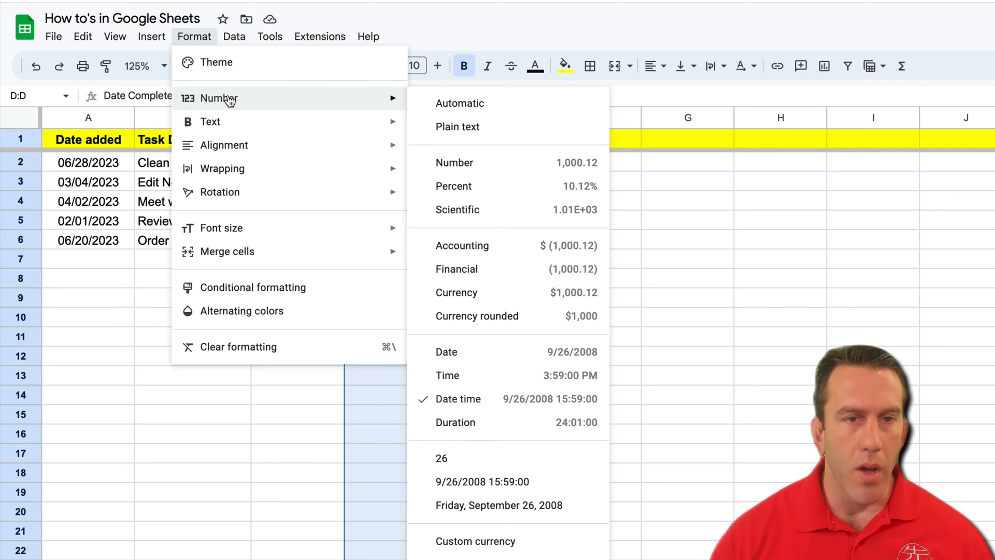
pyautogui.moveTo(510, 398)
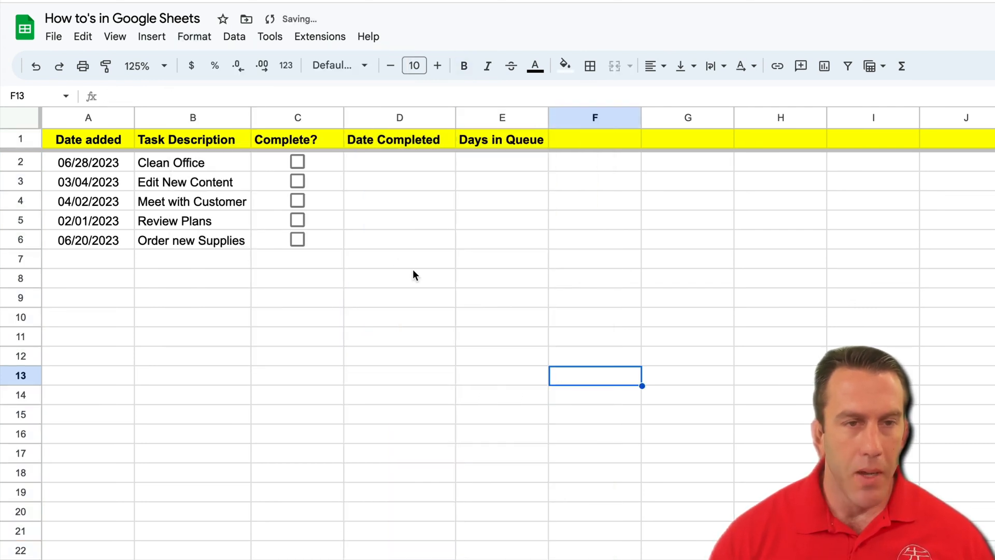
pyautogui.click(297, 162)
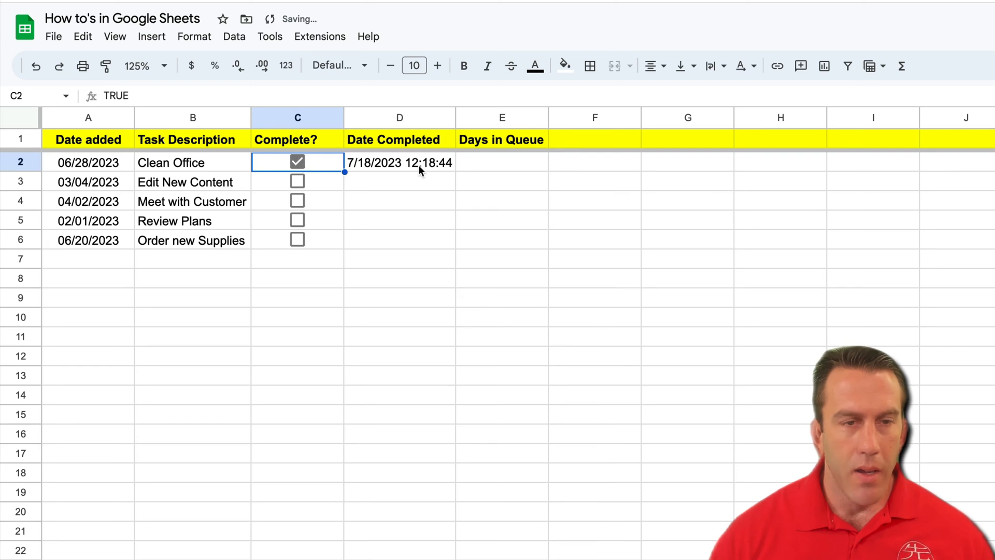
pyautogui.click(297, 181)
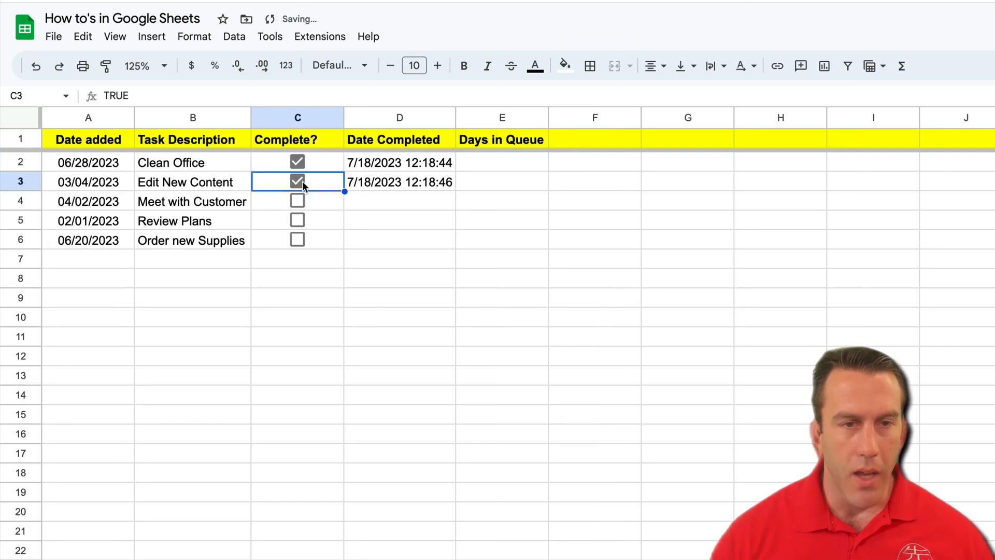
pyautogui.click(297, 201)
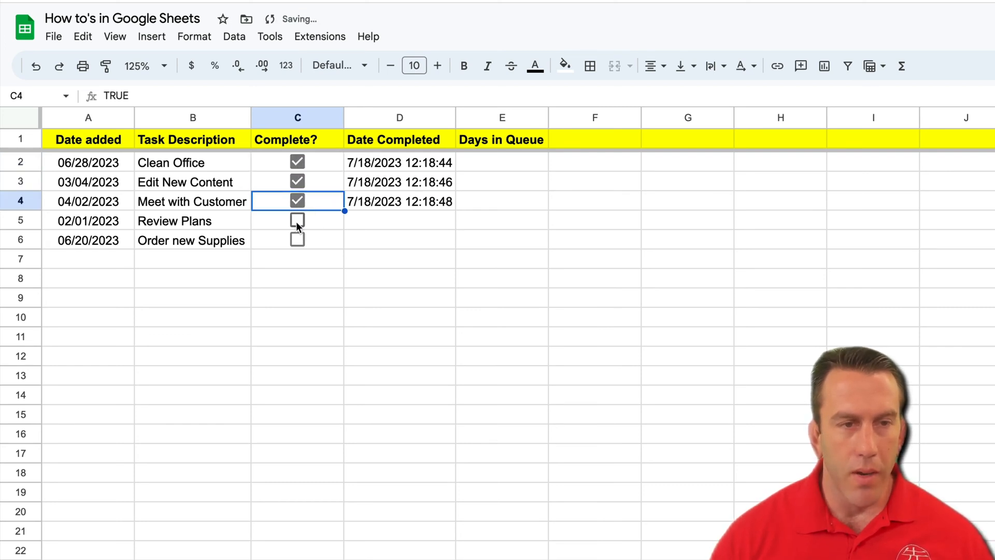
pyautogui.click(297, 240)
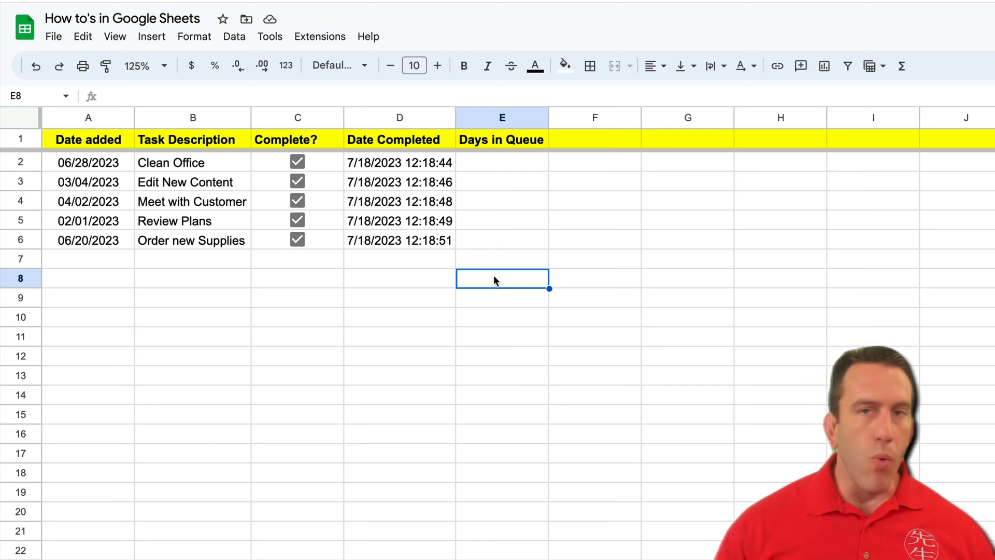
pyautogui.moveTo(495, 287)
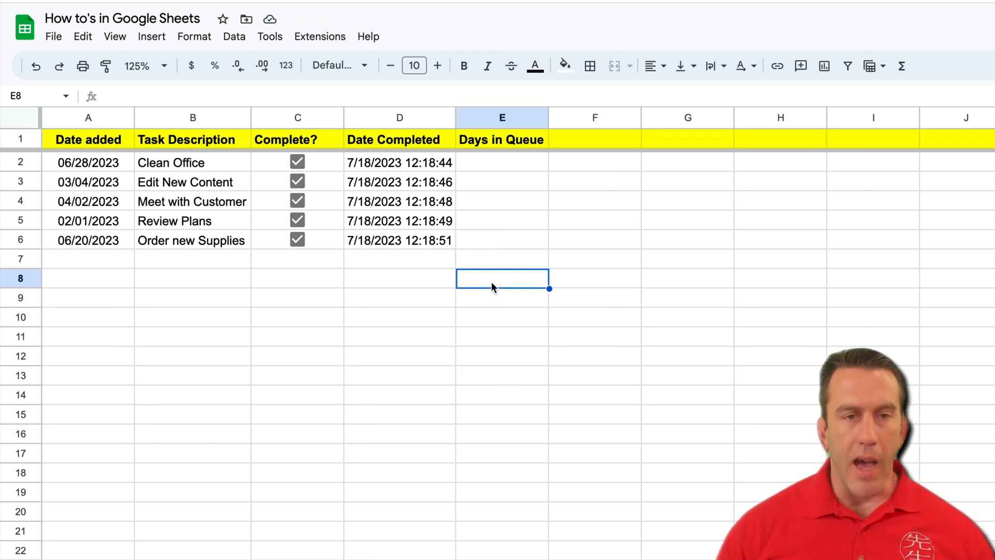
pyautogui.moveTo(519, 195)
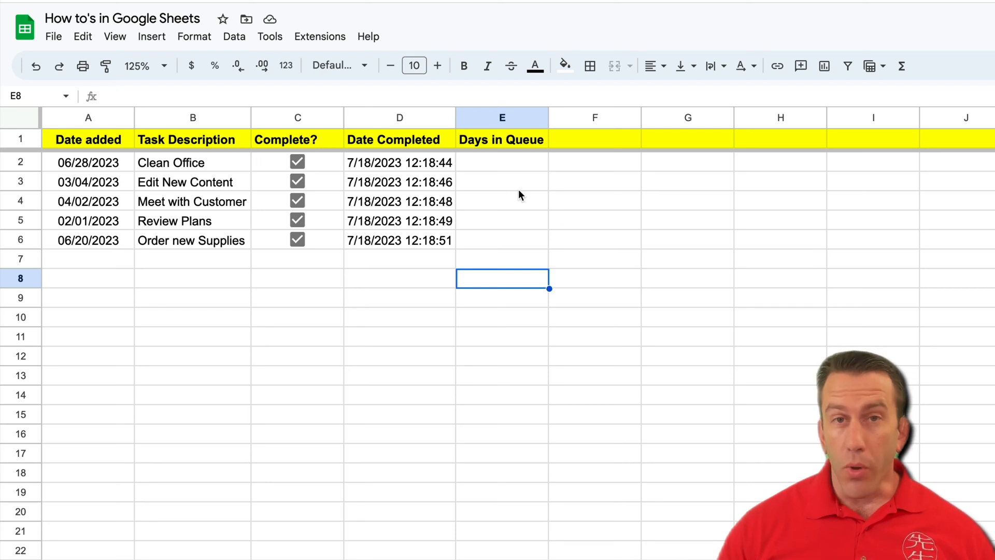
pyautogui.click(502, 161)
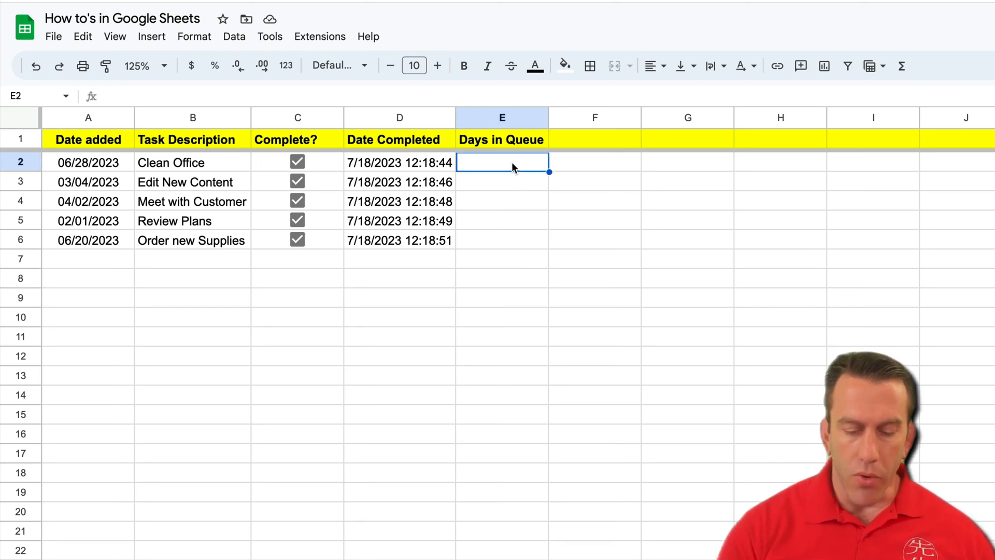
# - Enter =D2-A2 in Days in Queue and accept autofill down the remaining tasks
pyautogui.write('=')
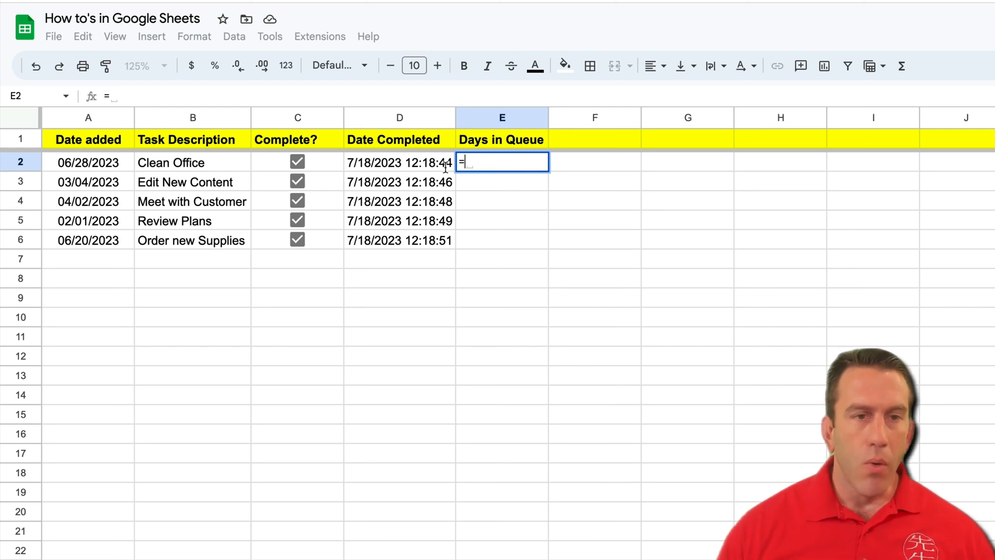
pyautogui.click(399, 161)
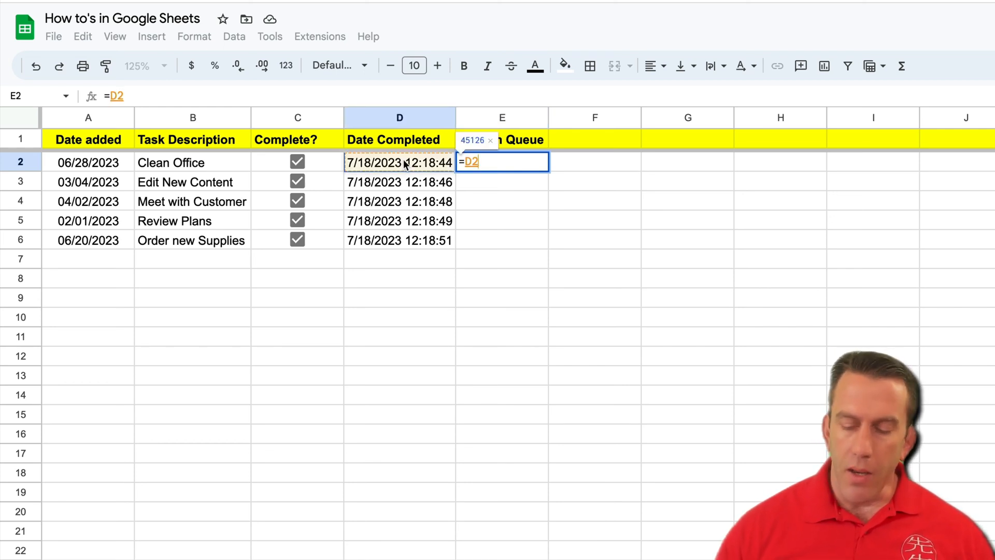
pyautogui.write('-')
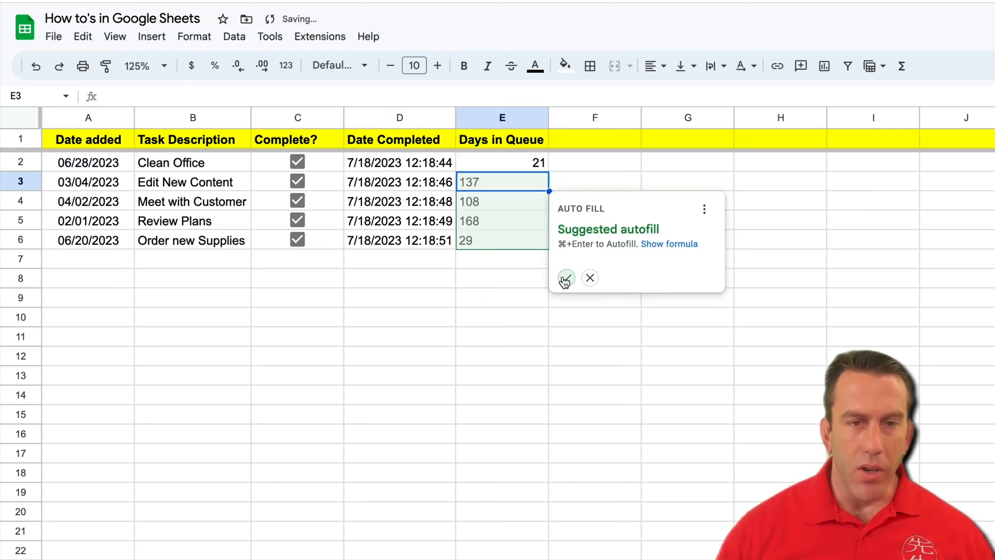
pyautogui.click(565, 278)
pyautogui.write('05/')
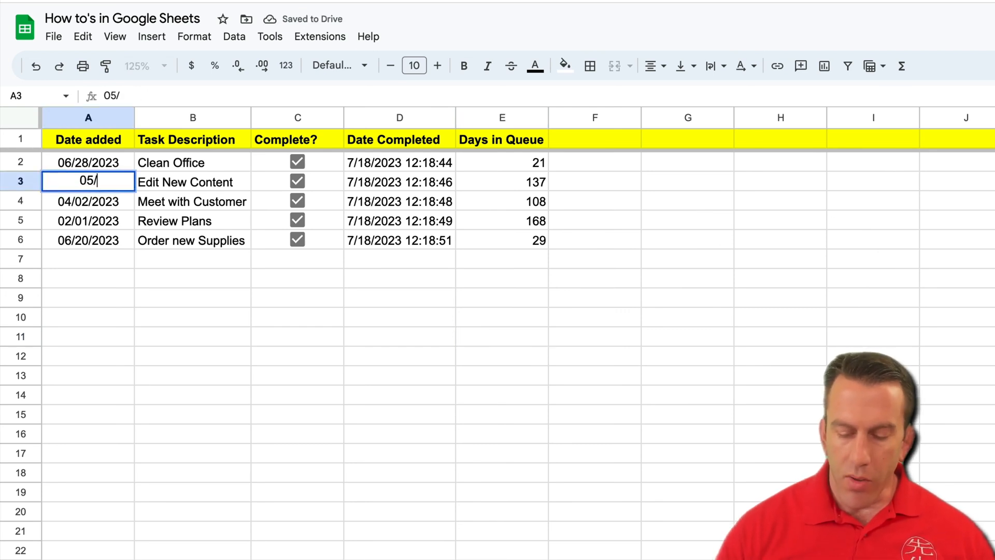
# - Correct Edit New Content's date added to 05/02/2023, untick all tasks, then re-tick Clean Office
pyautogui.write('02')
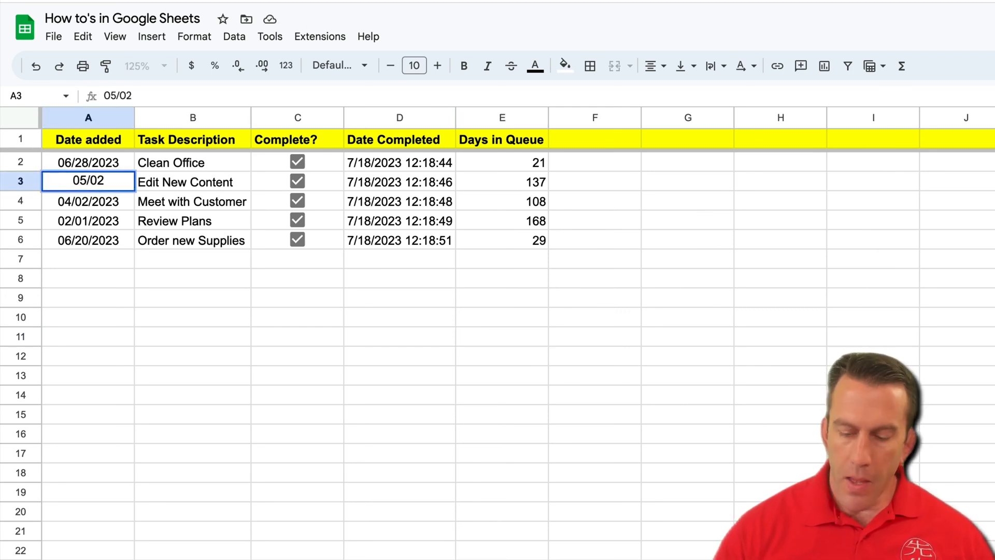
pyautogui.press('Enter')
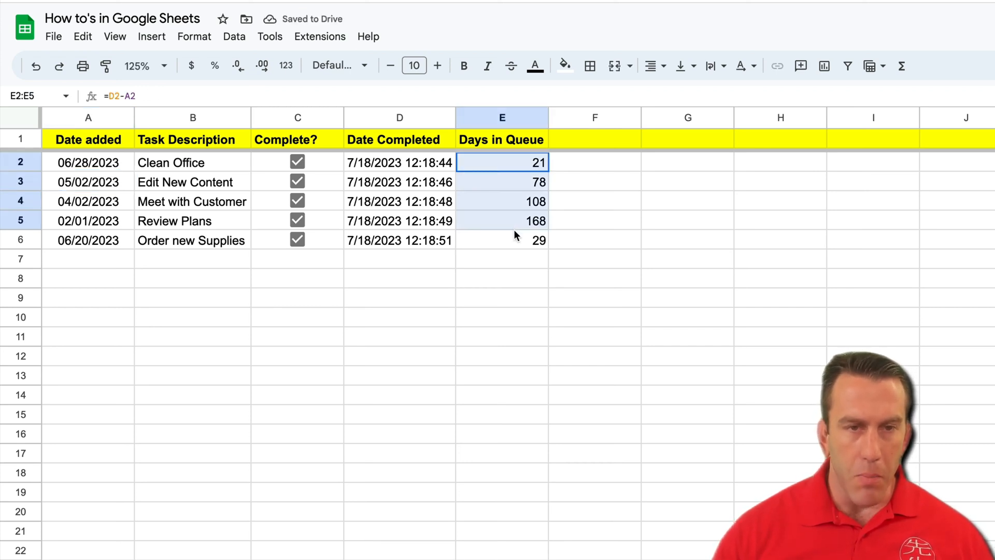
pyautogui.click(298, 220)
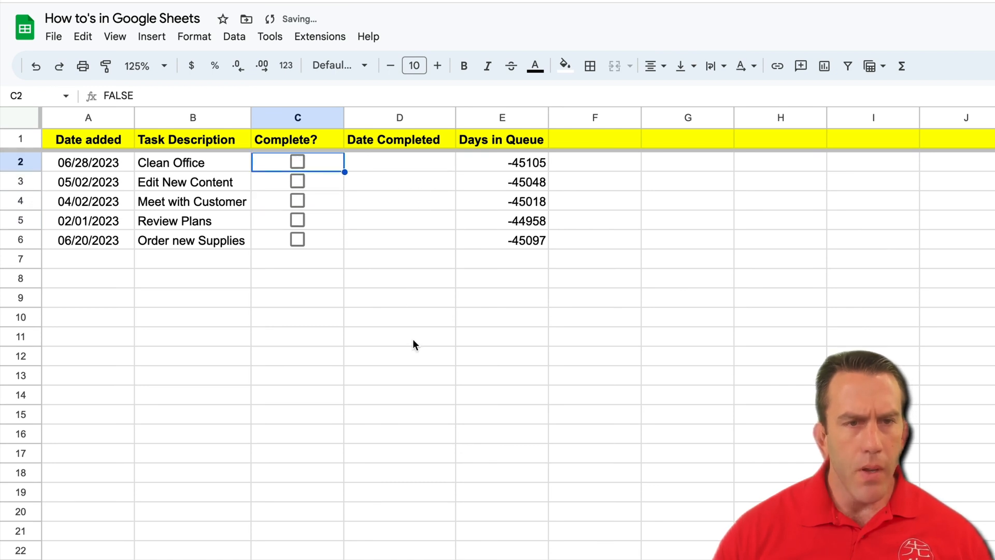
pyautogui.click(400, 336)
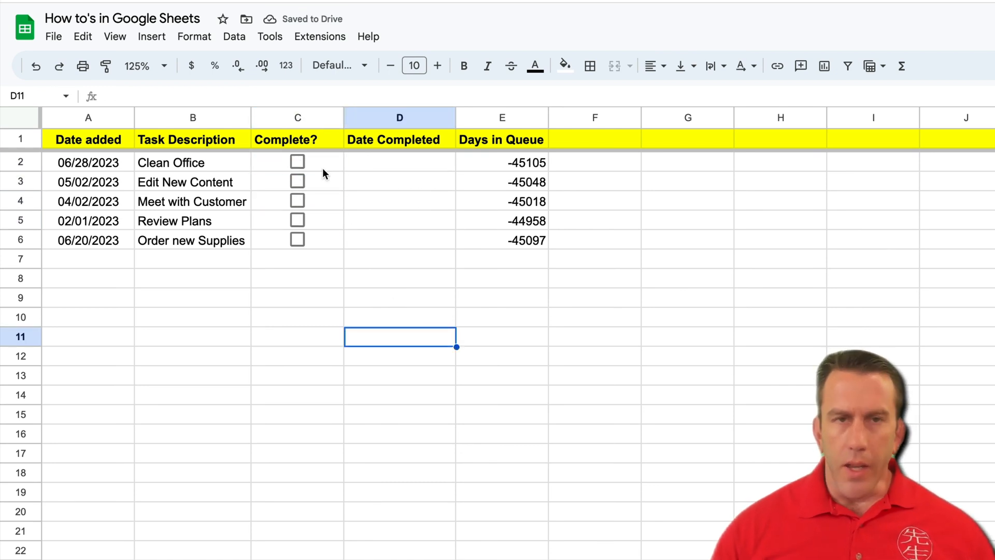
pyautogui.moveTo(301, 166)
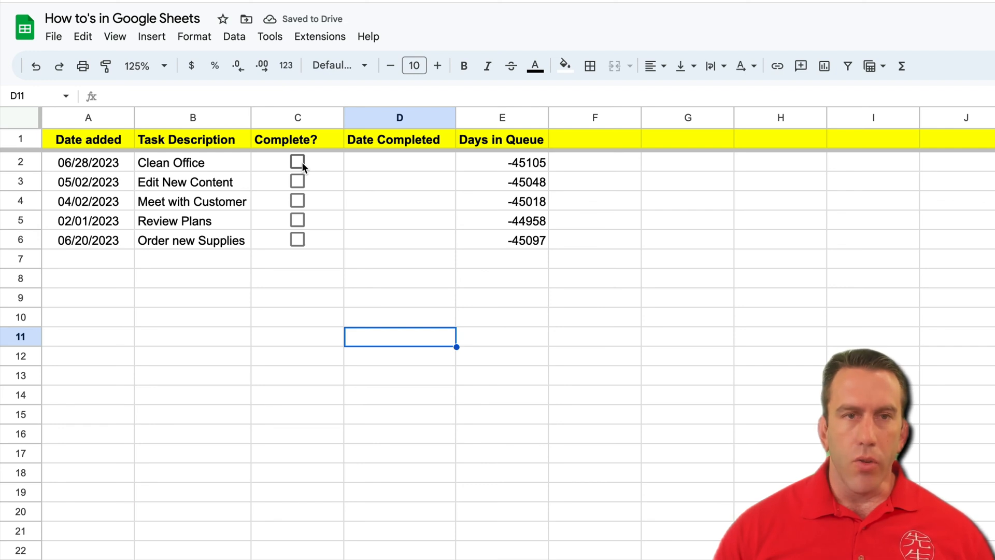
pyautogui.click(297, 161)
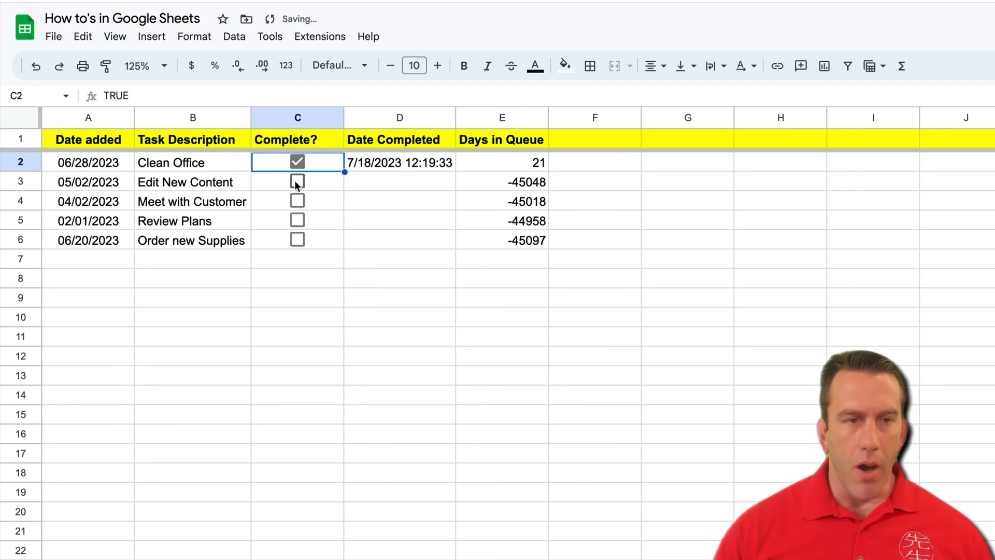